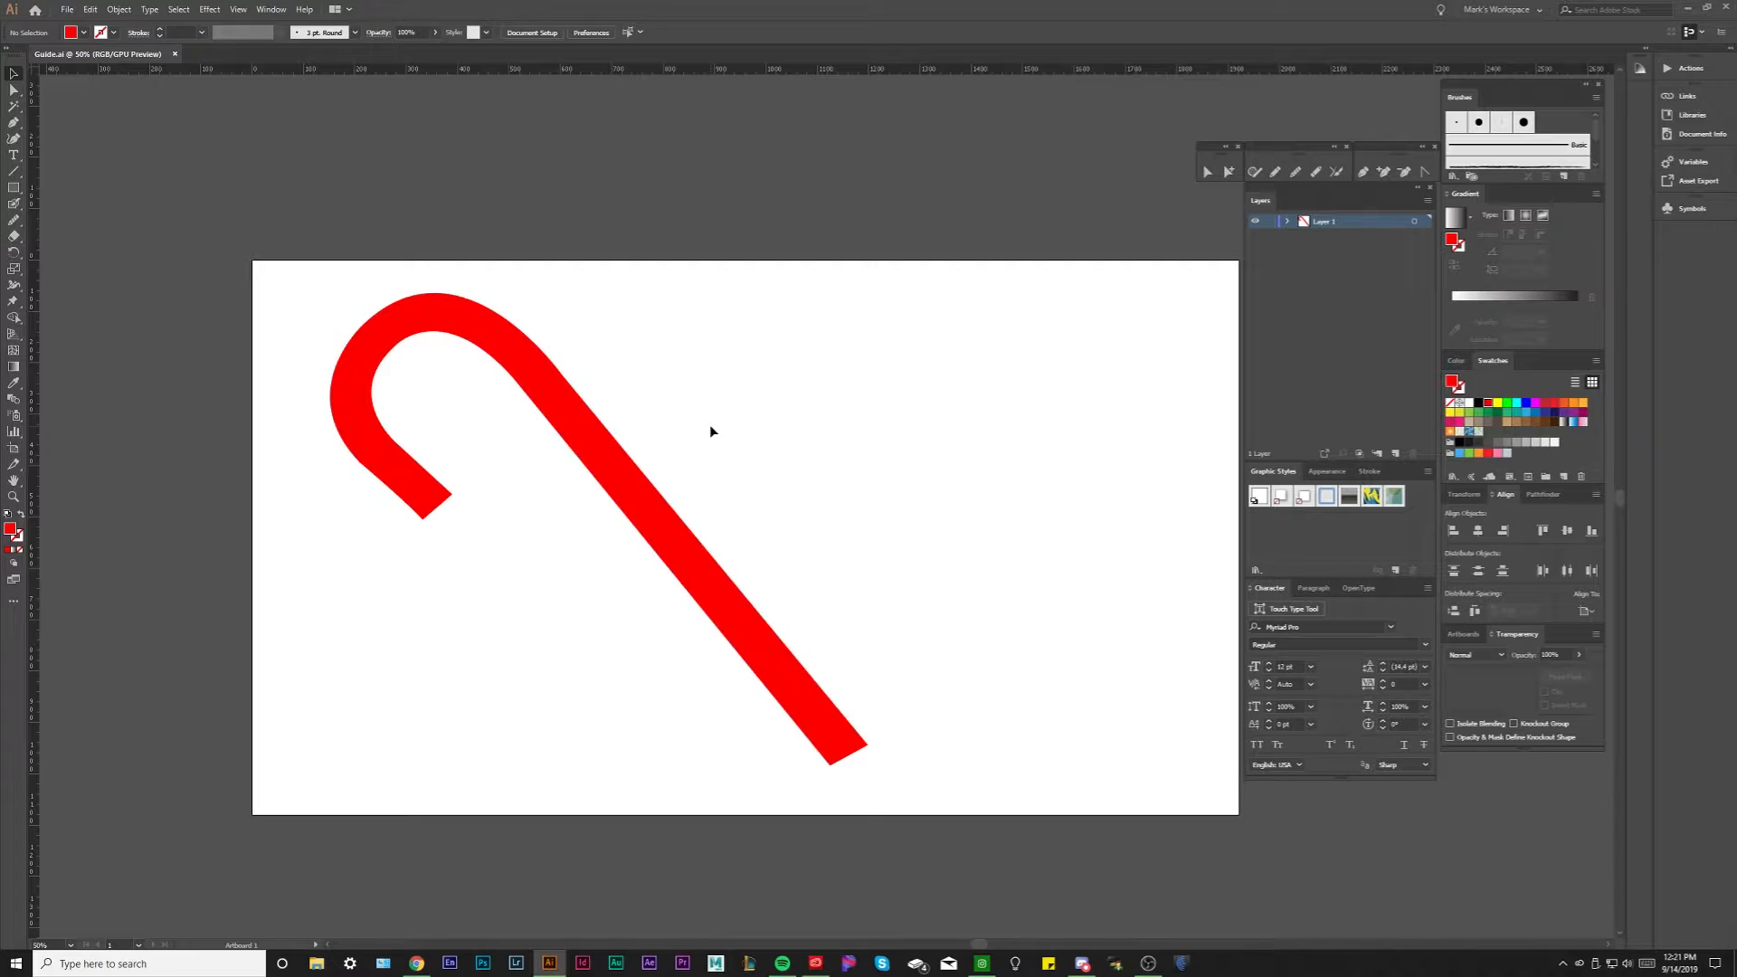
Step: Select the candy cane path and begin converting it into a gradient mesh
left_click(606, 432)
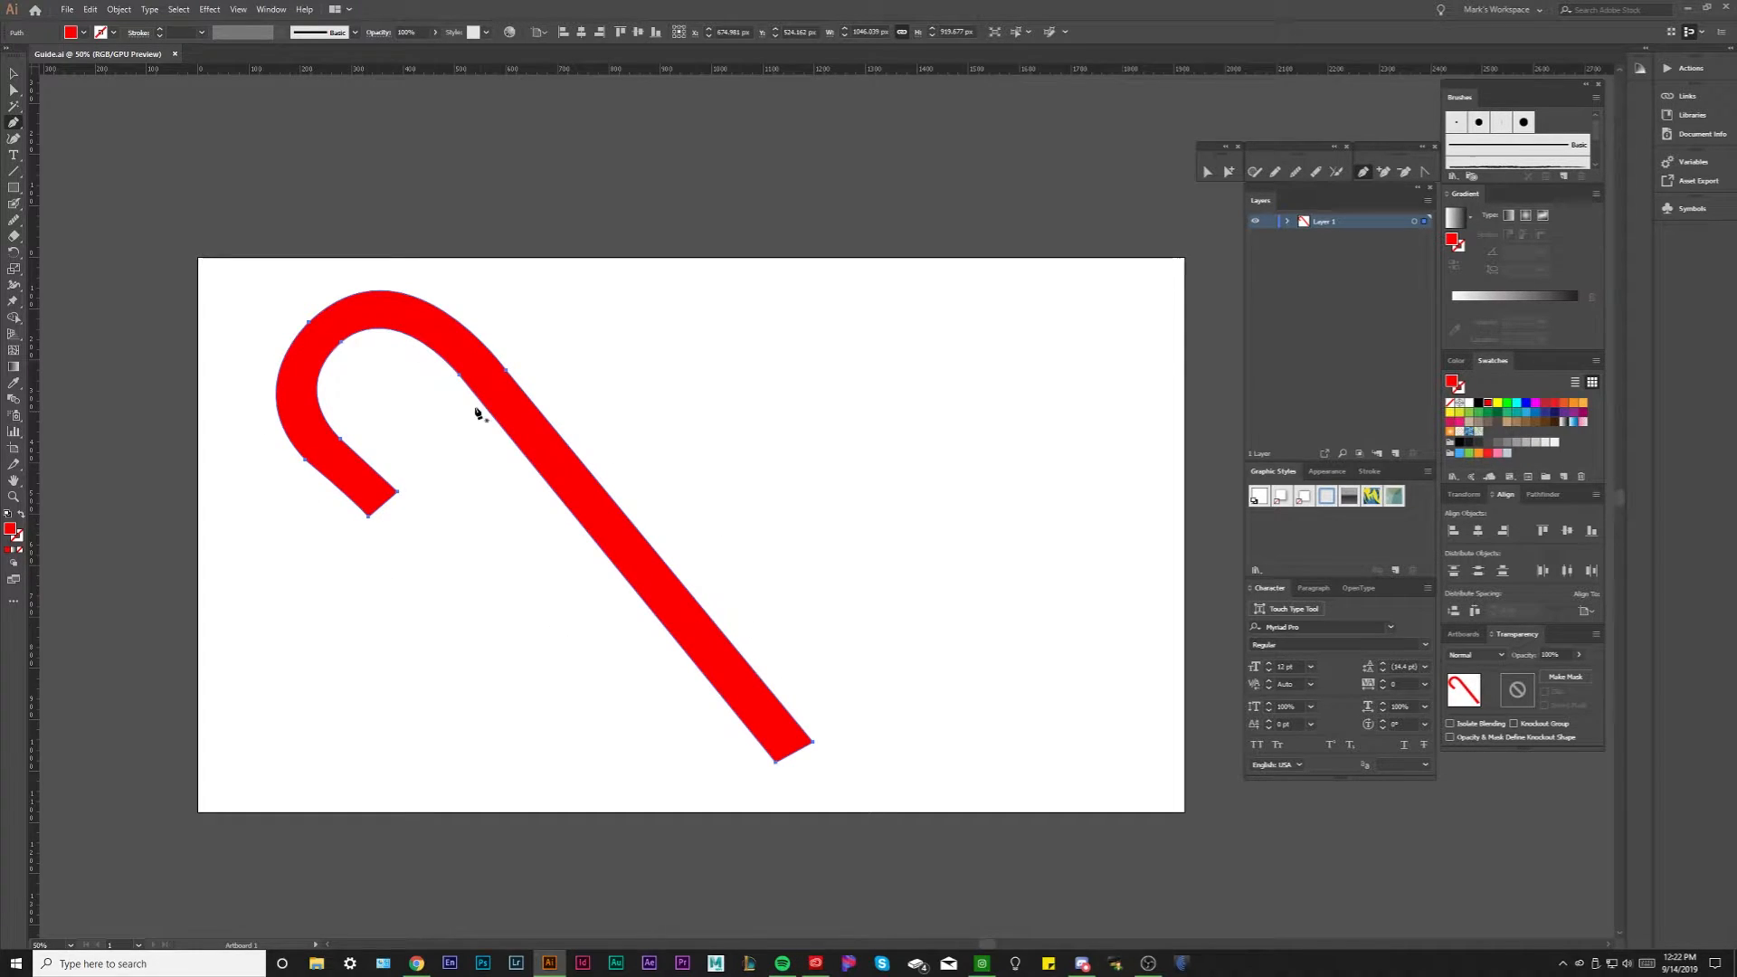
left_click(476, 369)
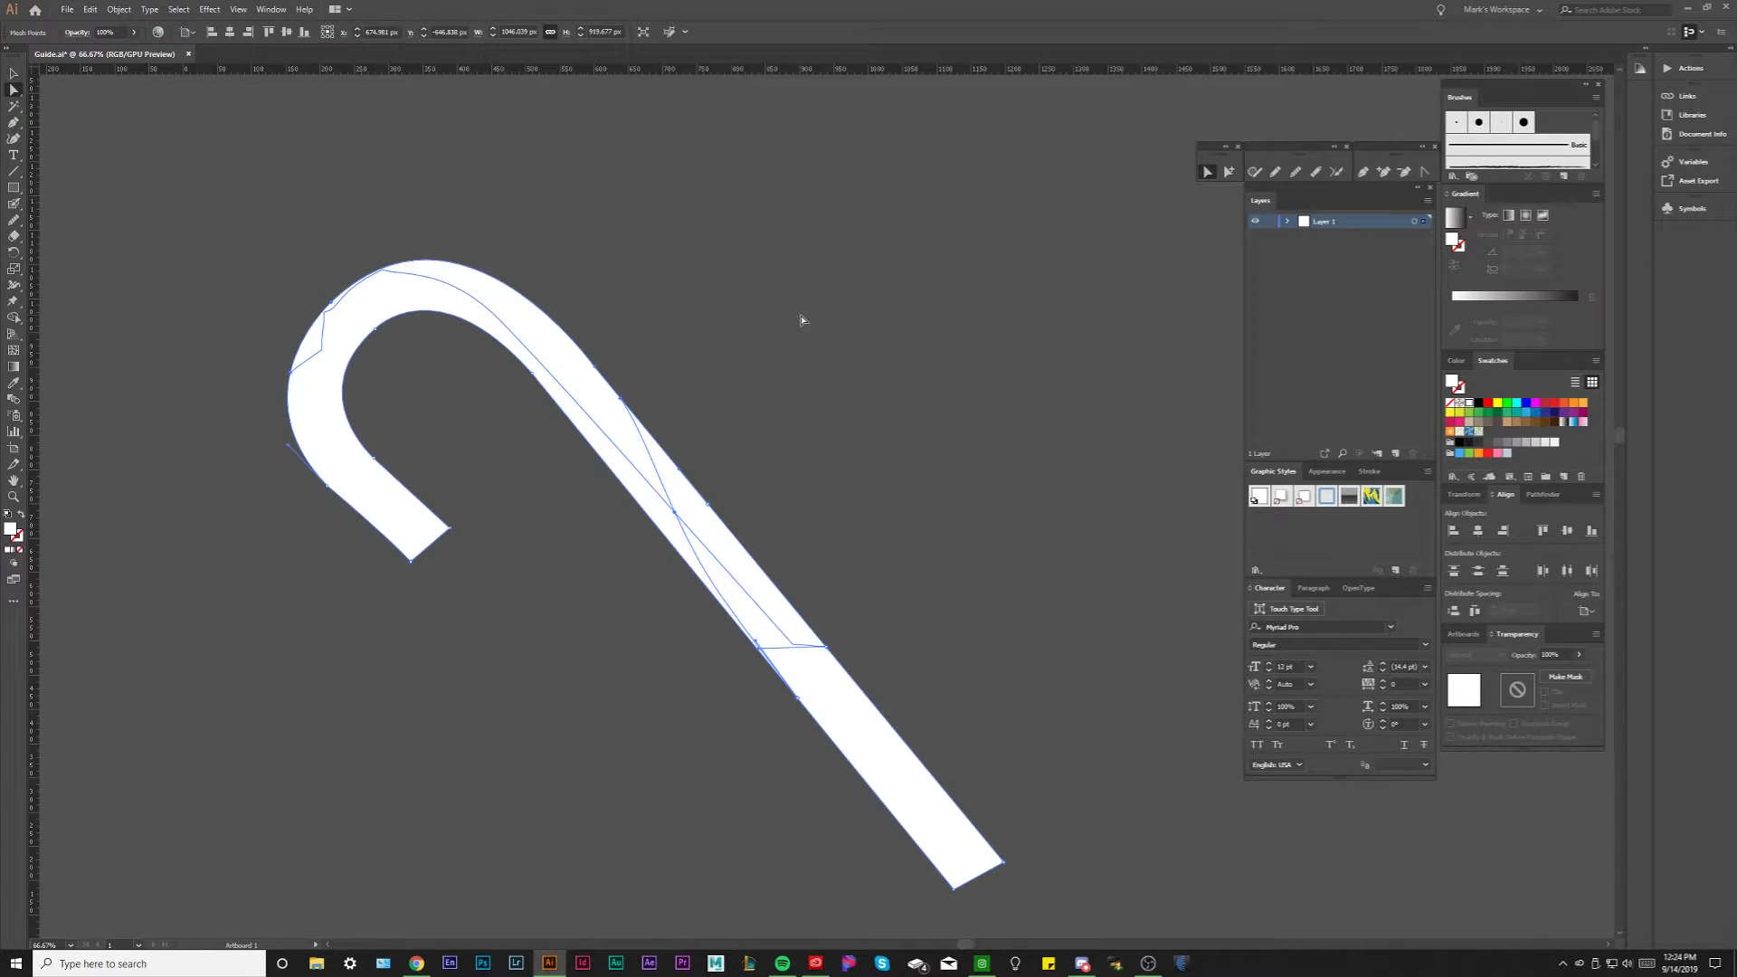
mouse_move(394, 378)
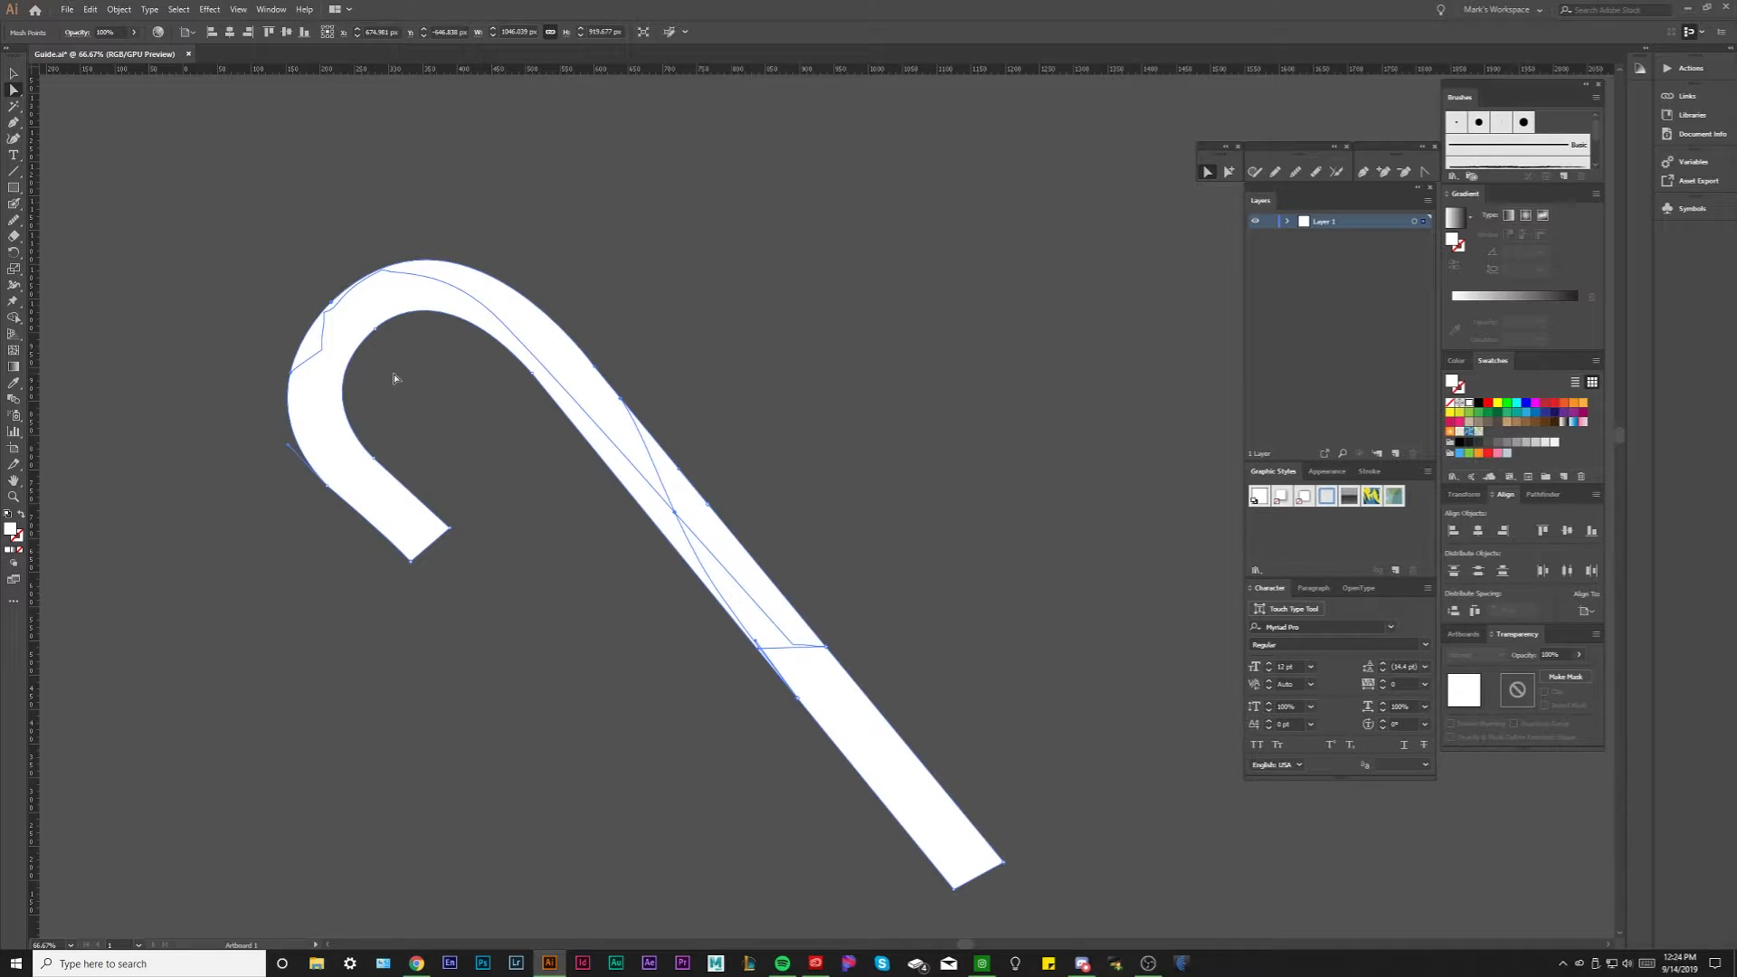
mouse_move(678, 517)
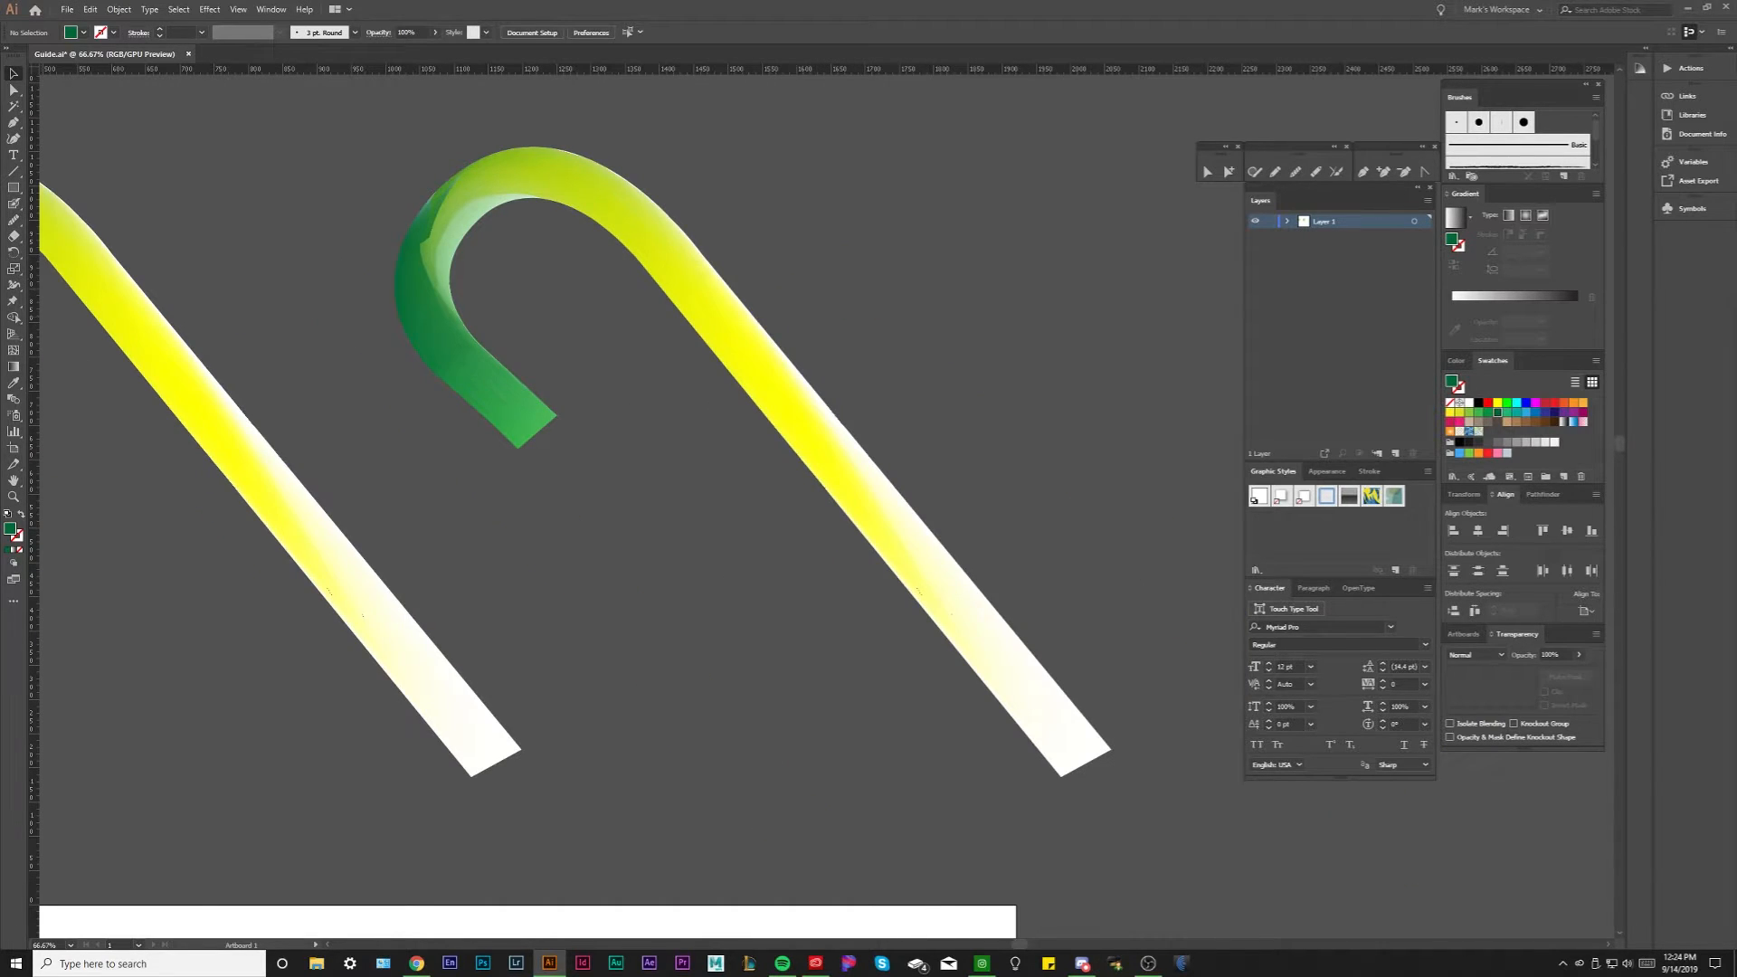
Step: Draw a white square and a white hexagon beside the candy canes
left_click_drag(579, 579, 747, 743)
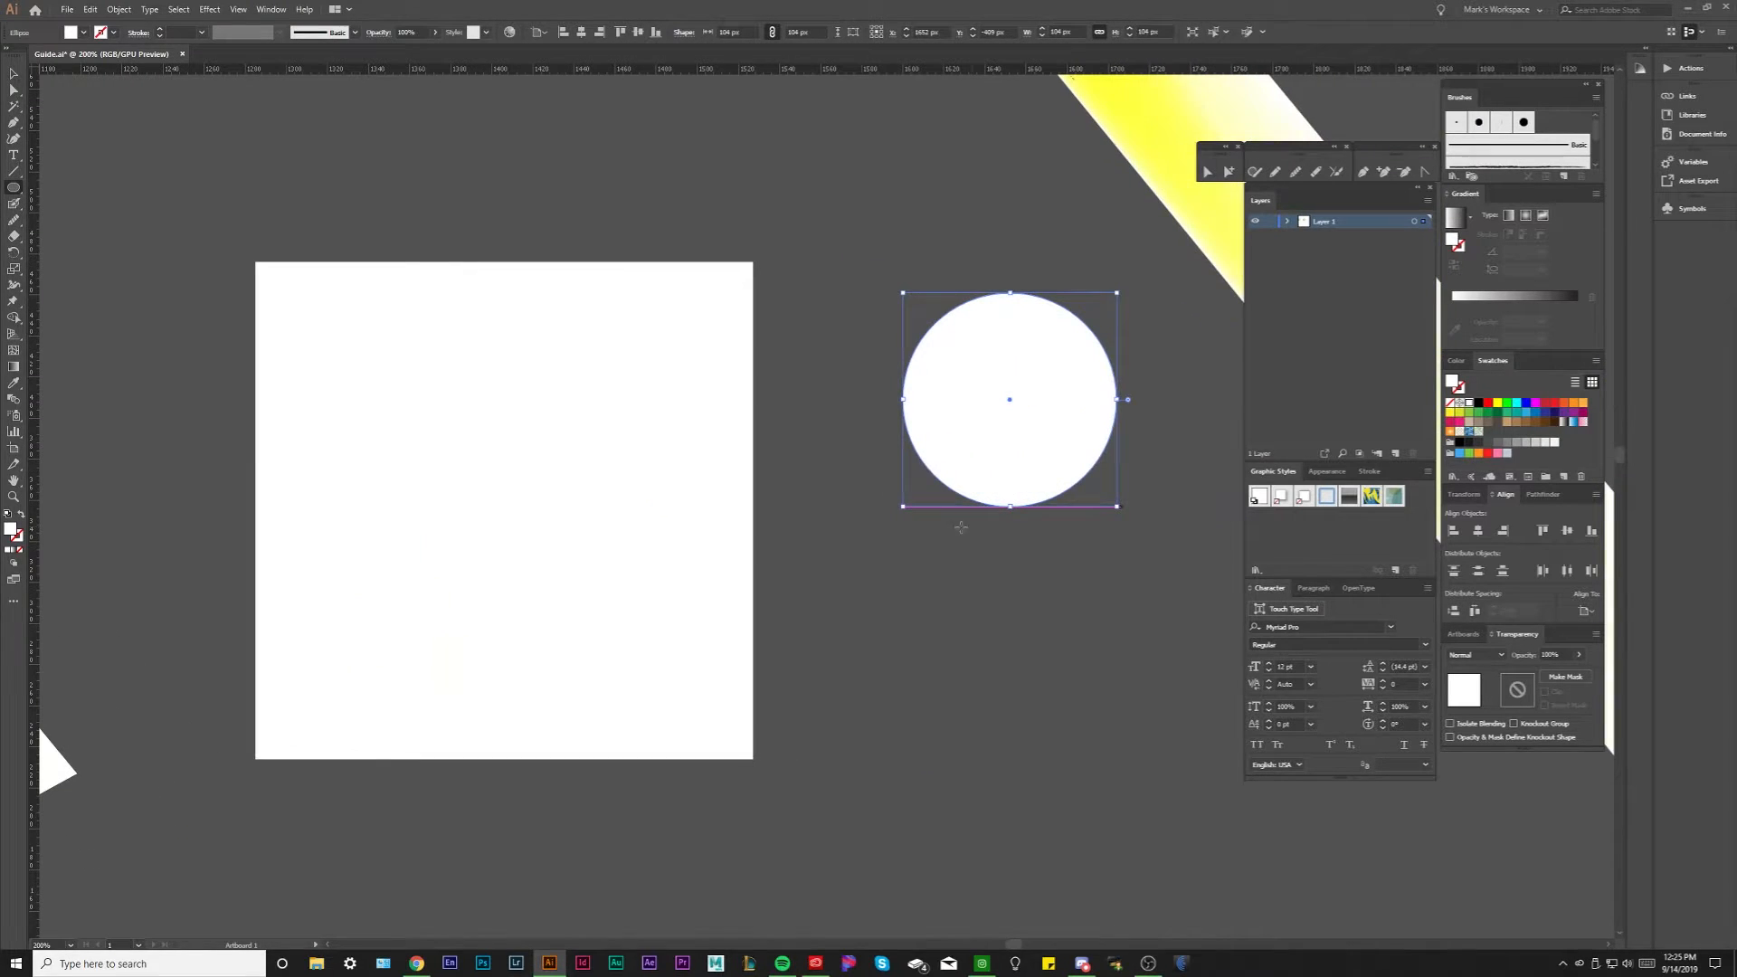
left_click_drag(903, 510, 902, 747)
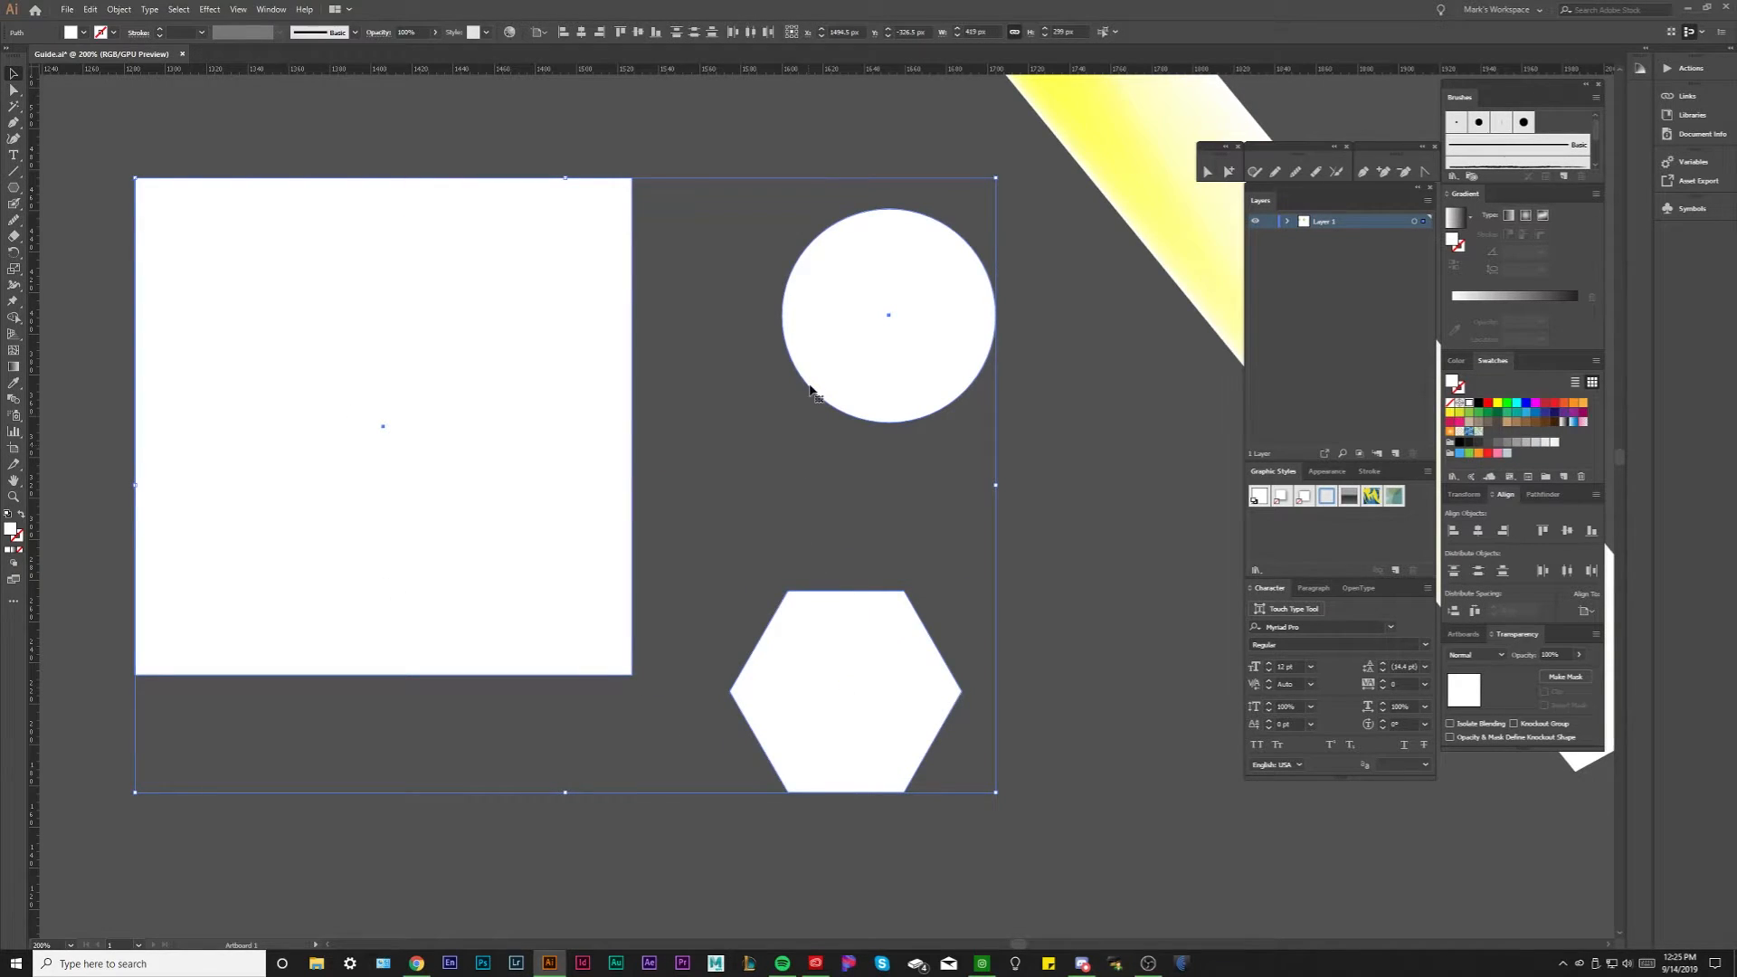
left_click(845, 688)
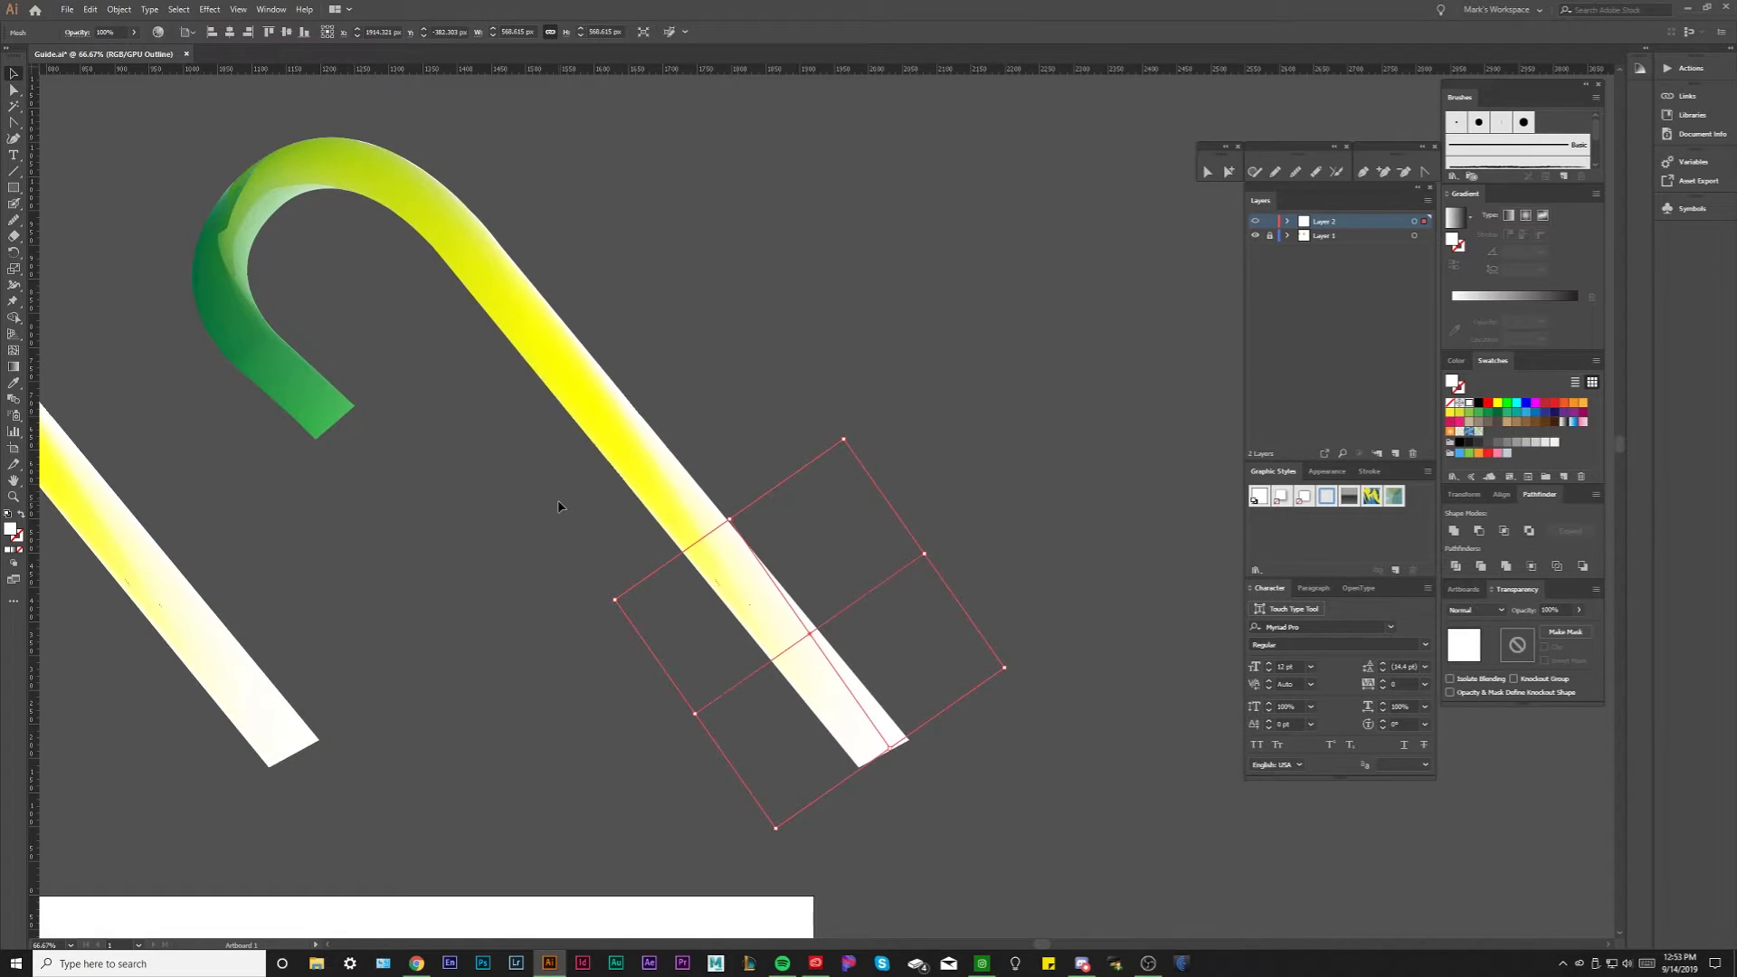
mouse_move(14, 204)
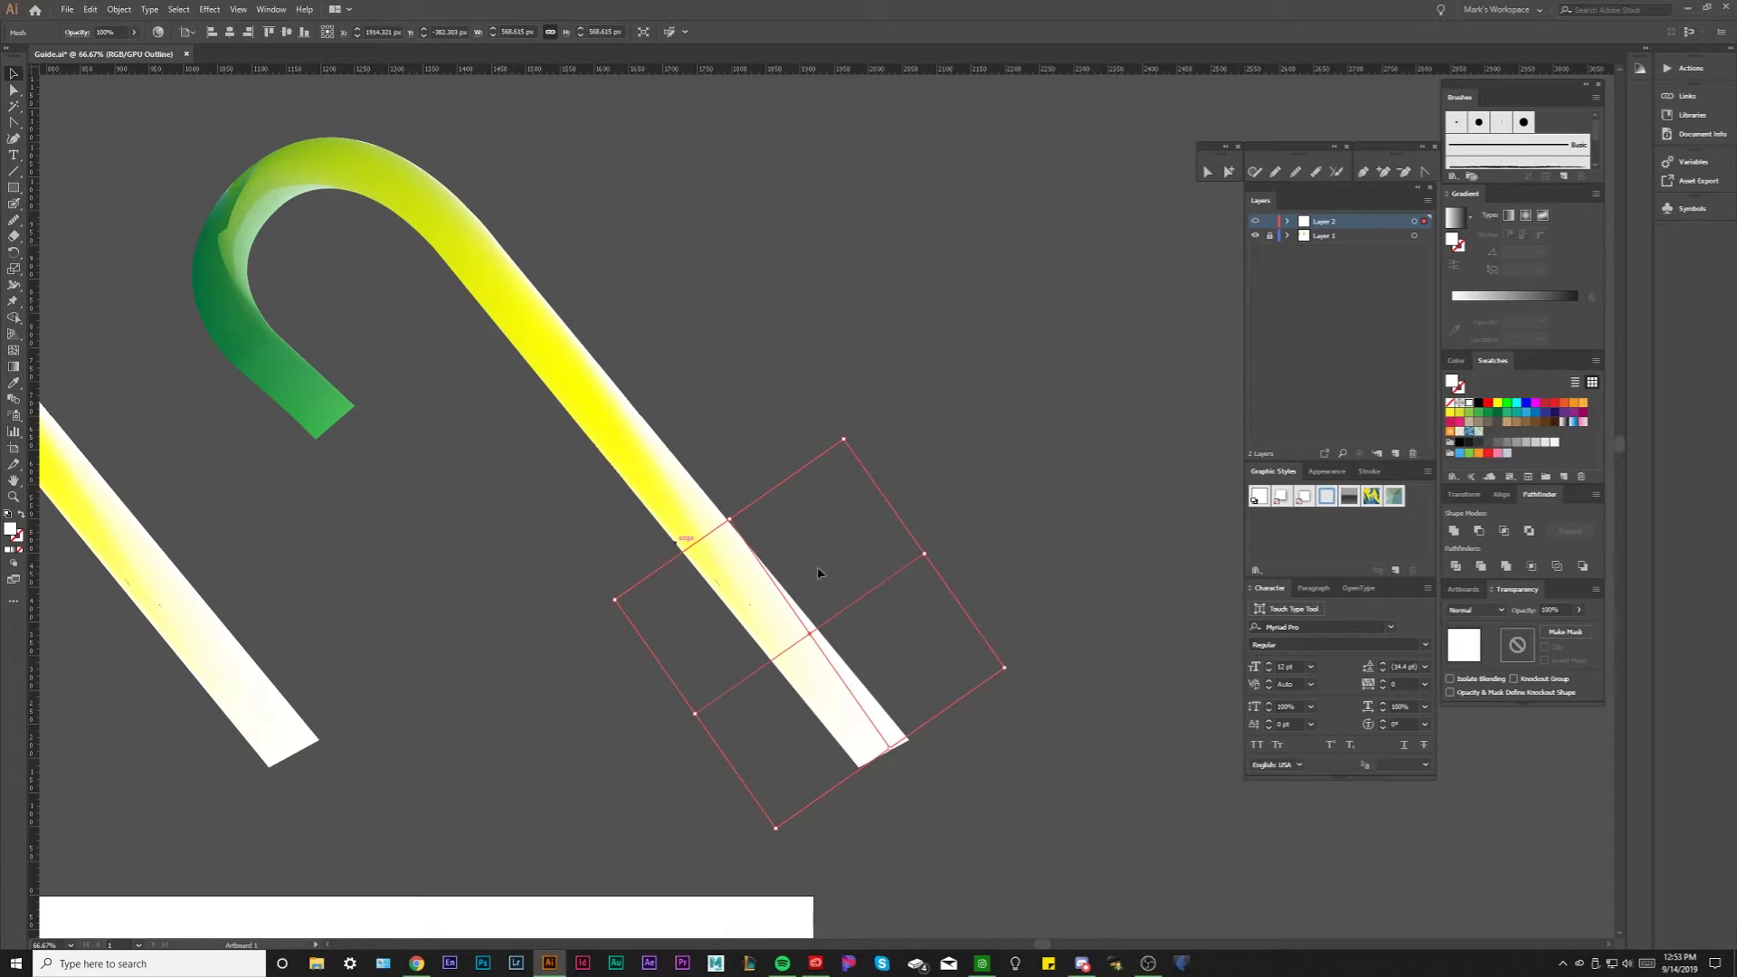
mouse_move(729, 584)
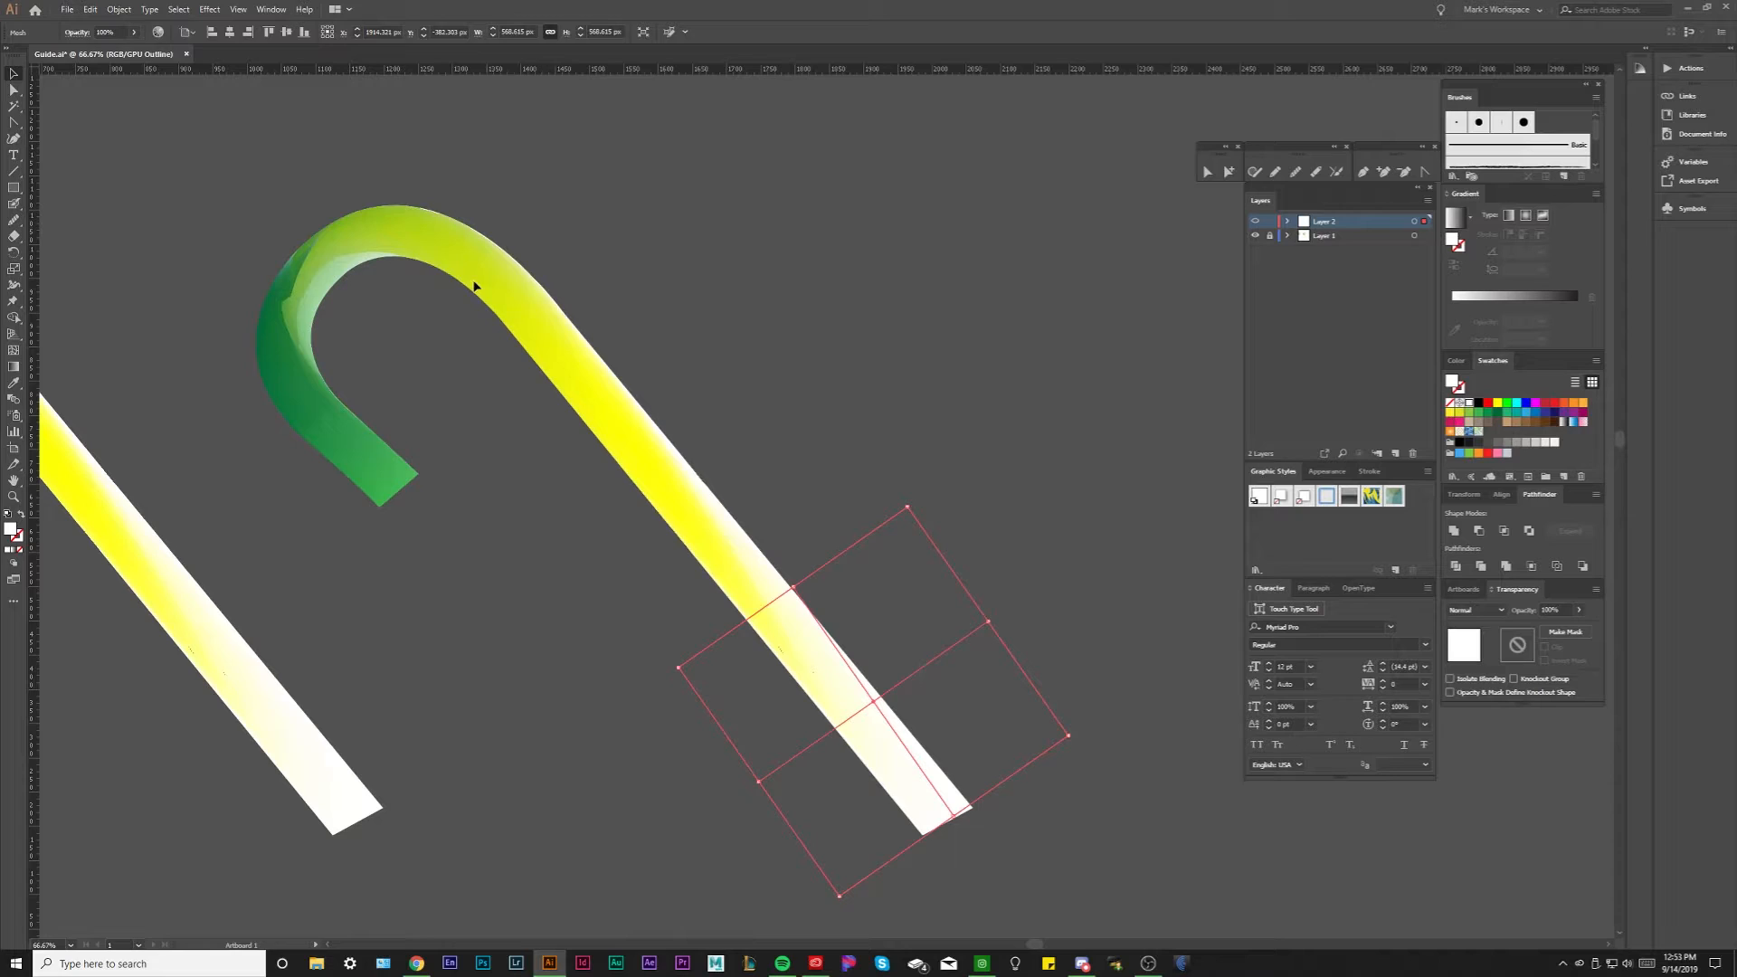
mouse_move(306, 317)
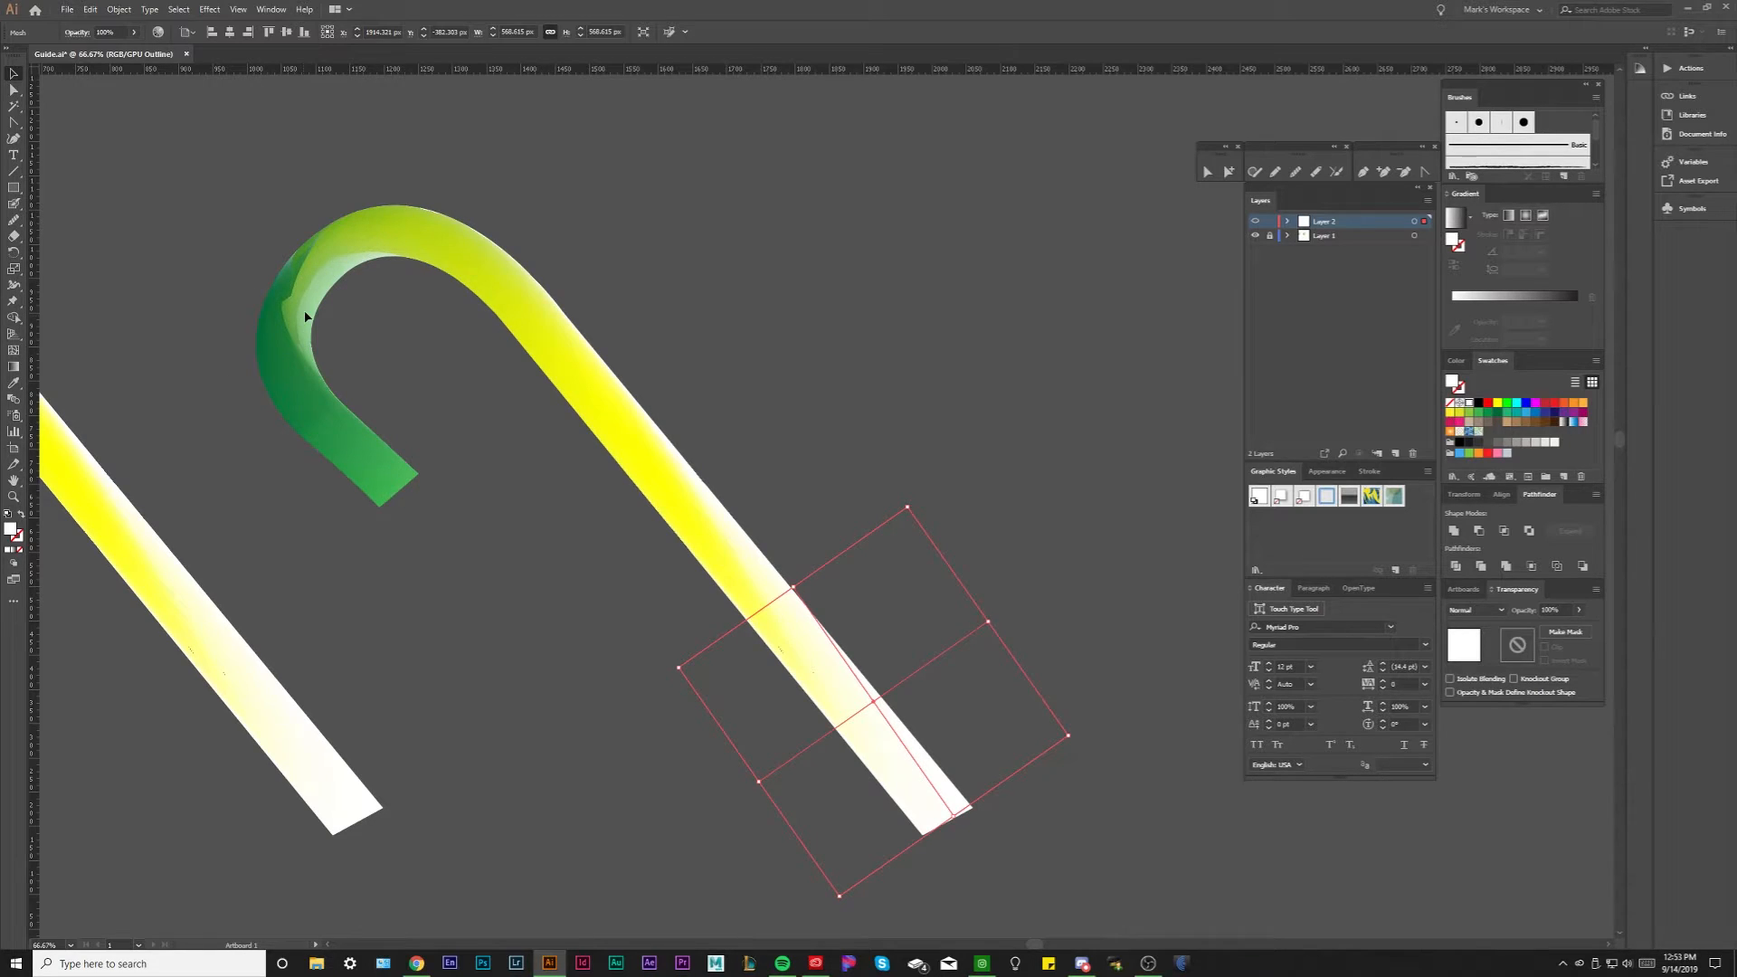
mouse_move(875, 668)
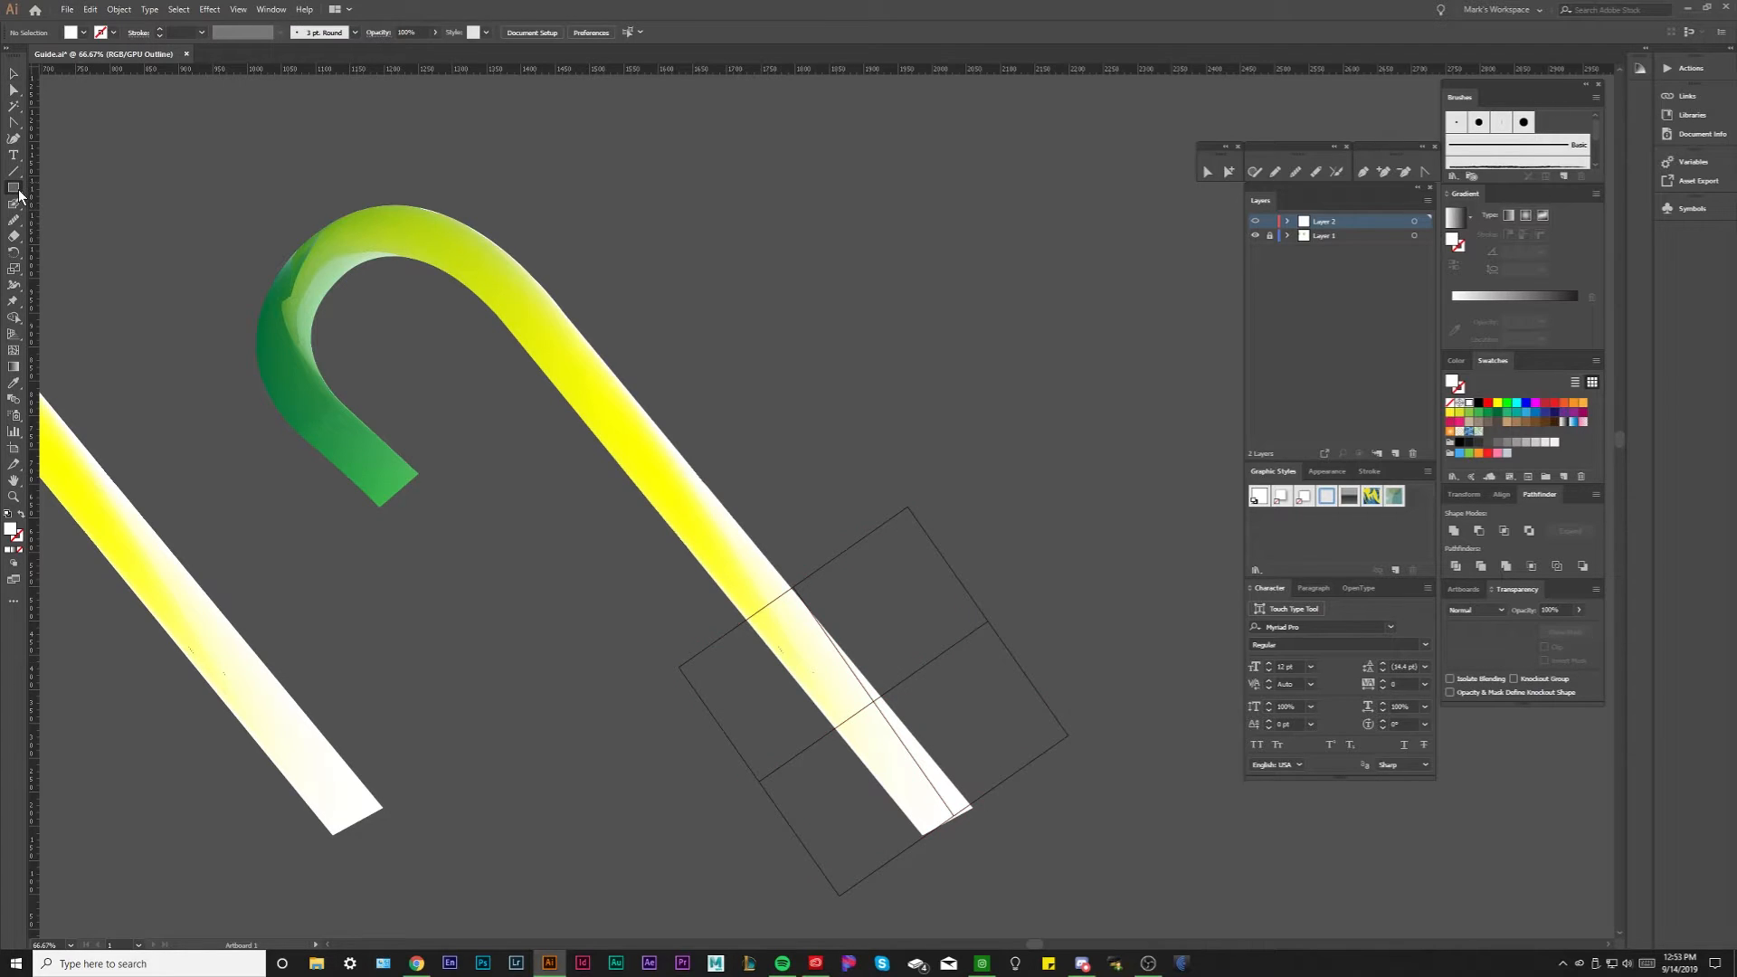
Step: Choose the Ellipse tool to draw a large outlined circle on the new layer
left_click(16, 186)
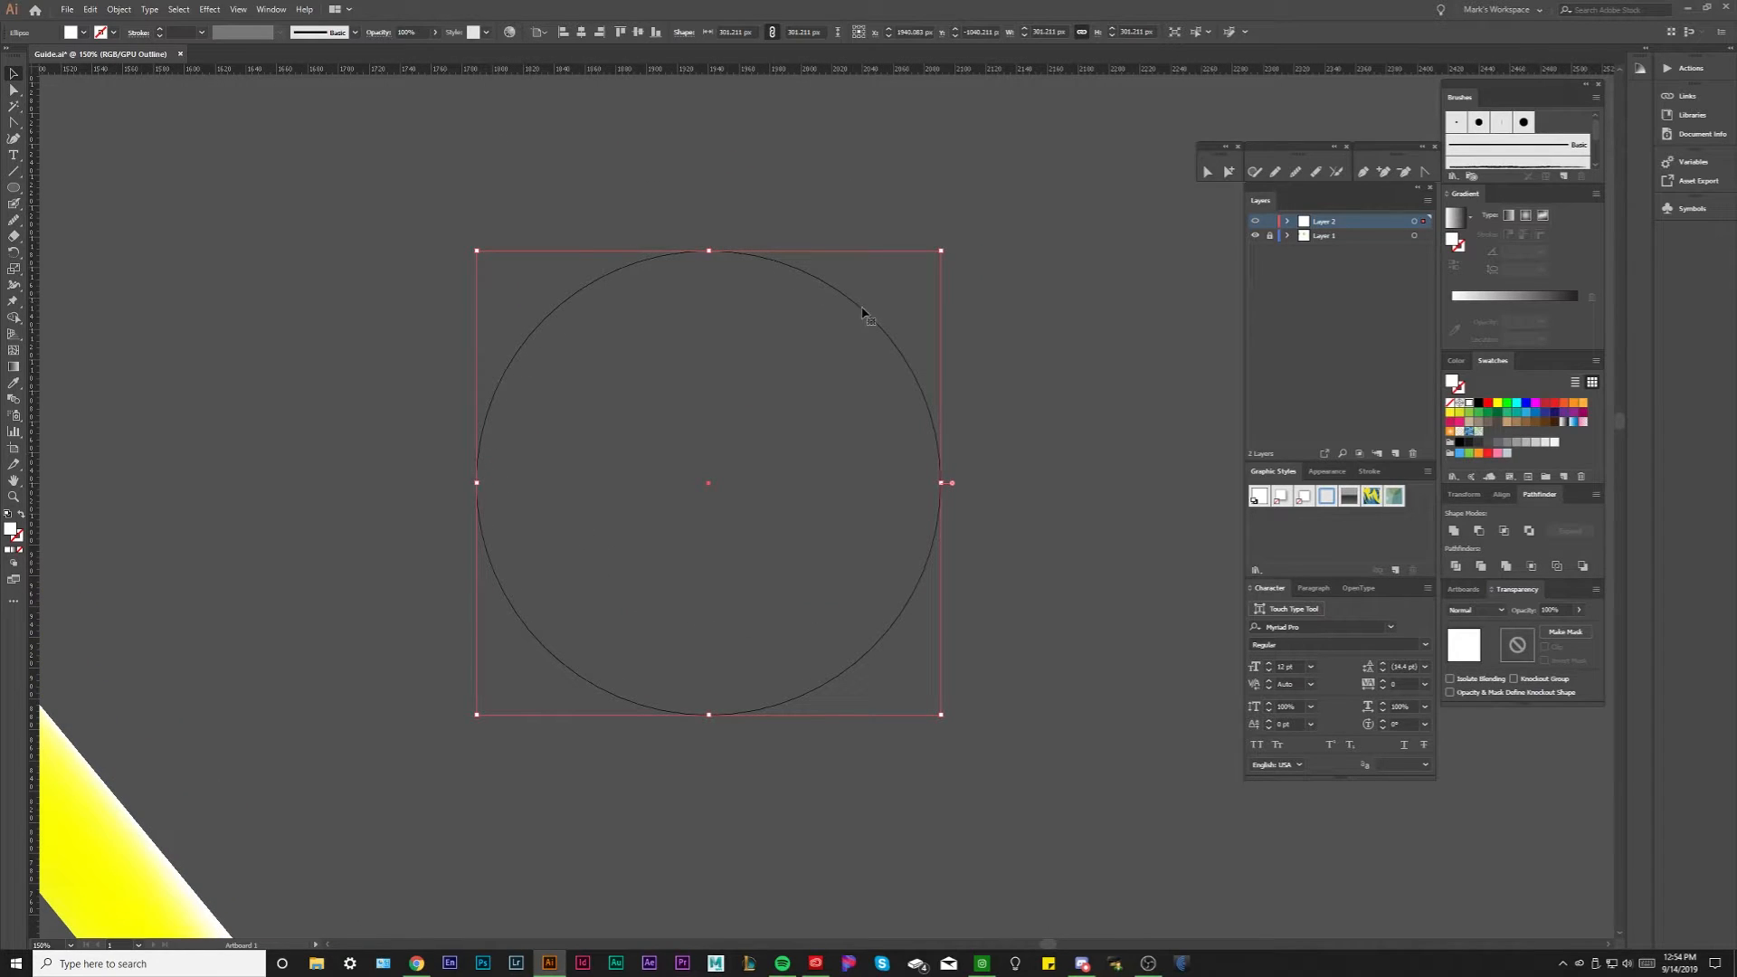
mouse_move(462, 496)
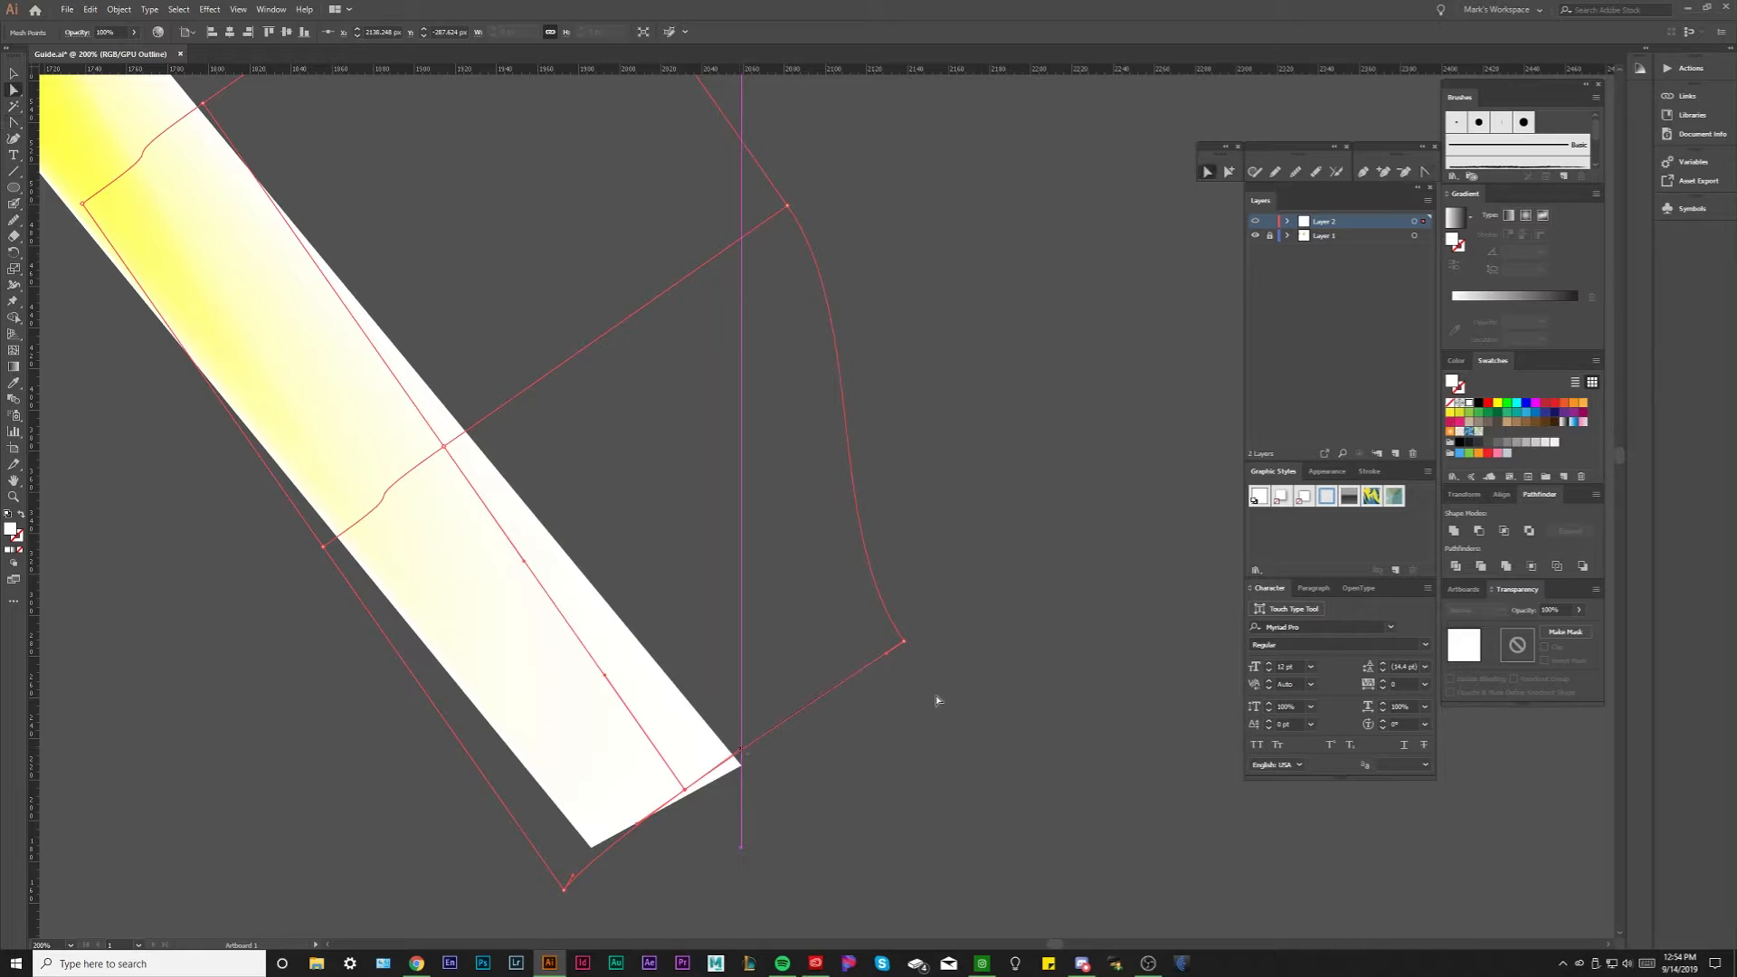
Step: Drag the mesh corner anchor and its handle so the grid hugs the cane's lower end
left_click_drag(901, 640, 736, 759)
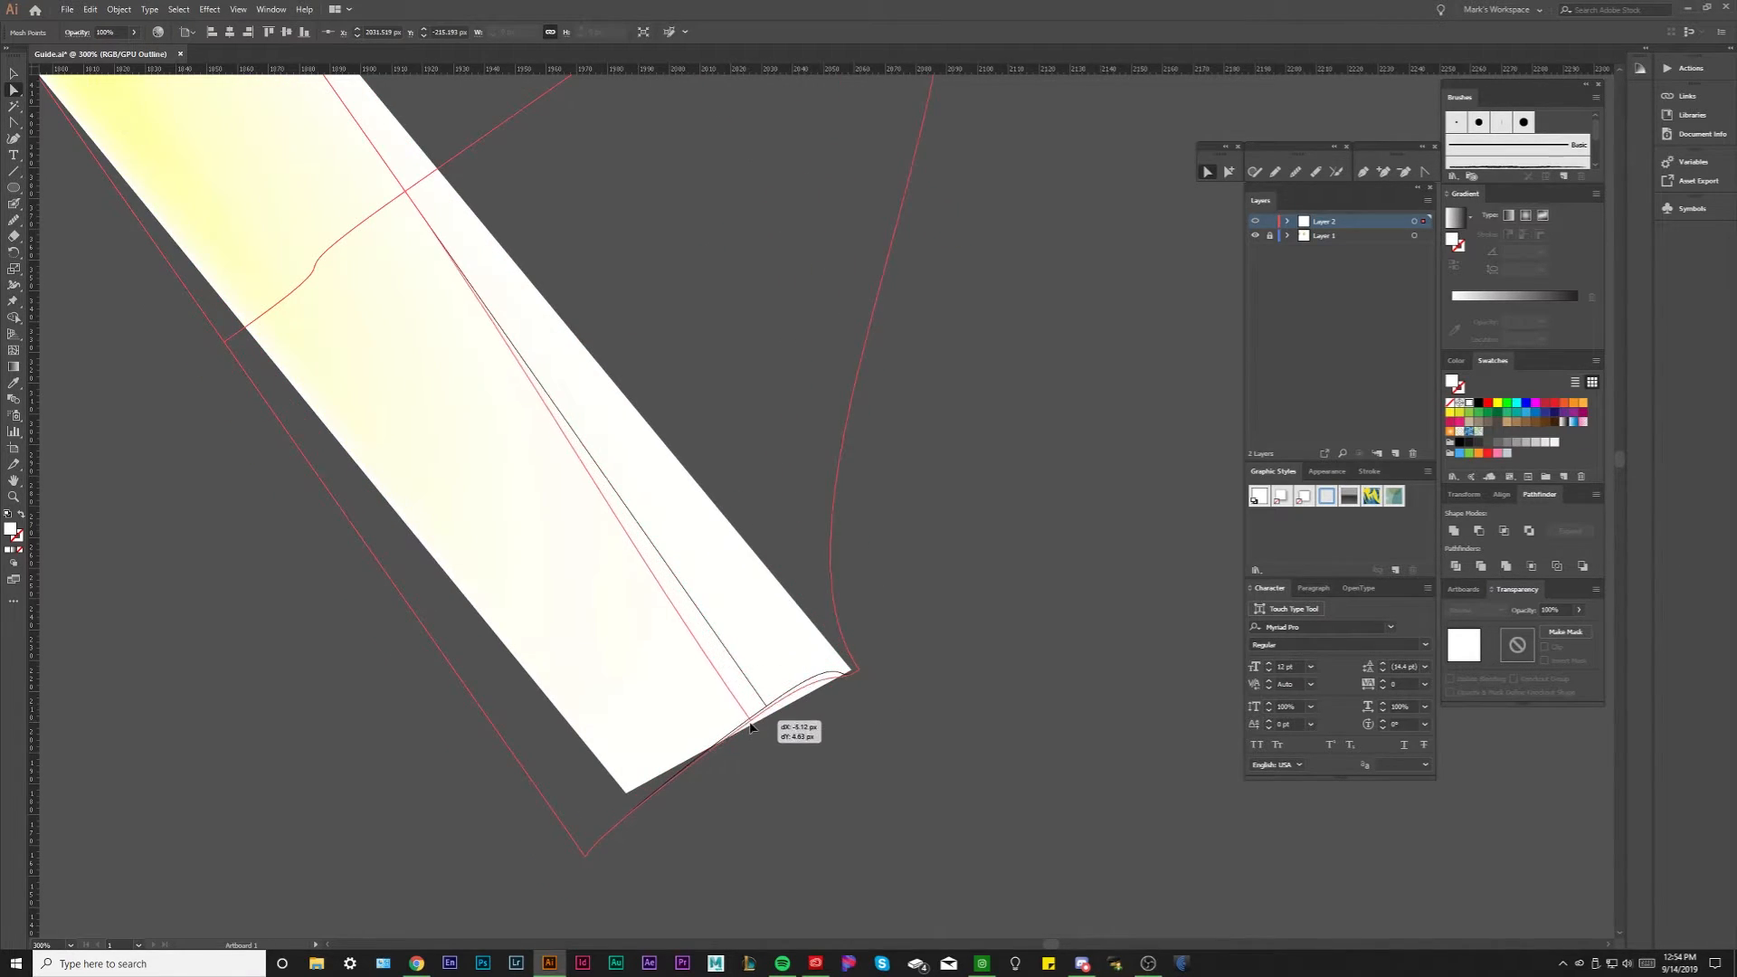
left_click_drag(752, 731, 586, 857)
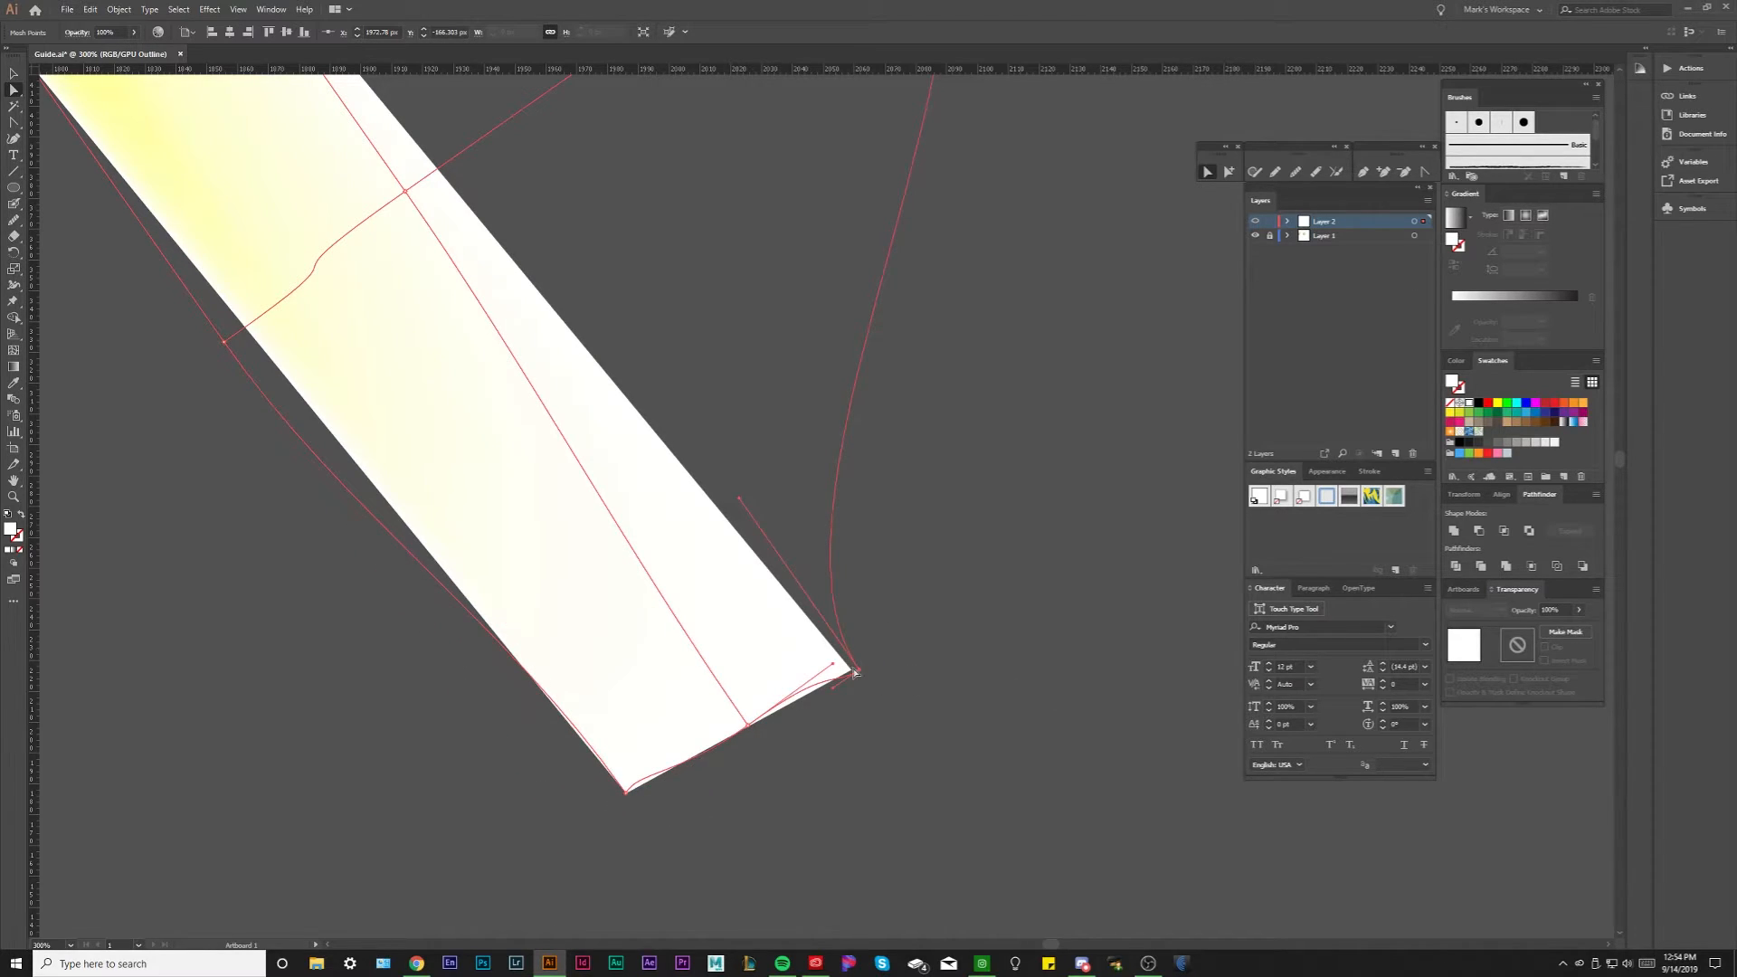
left_click_drag(857, 674, 852, 669)
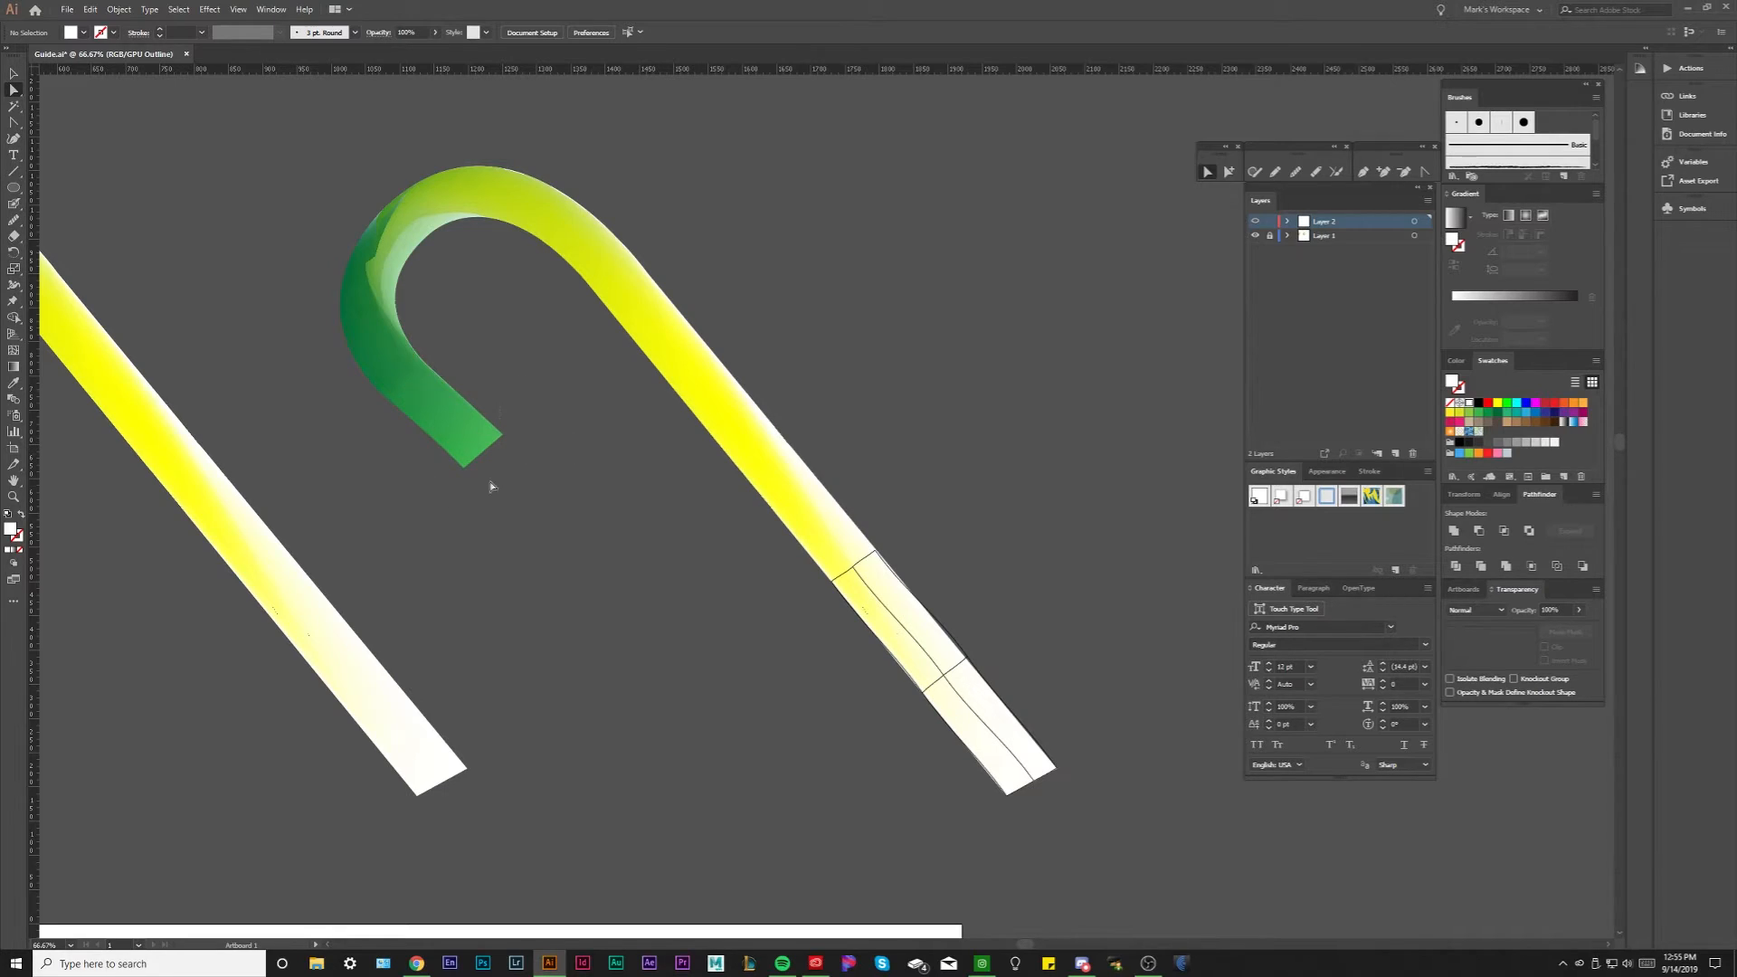
mouse_move(731, 536)
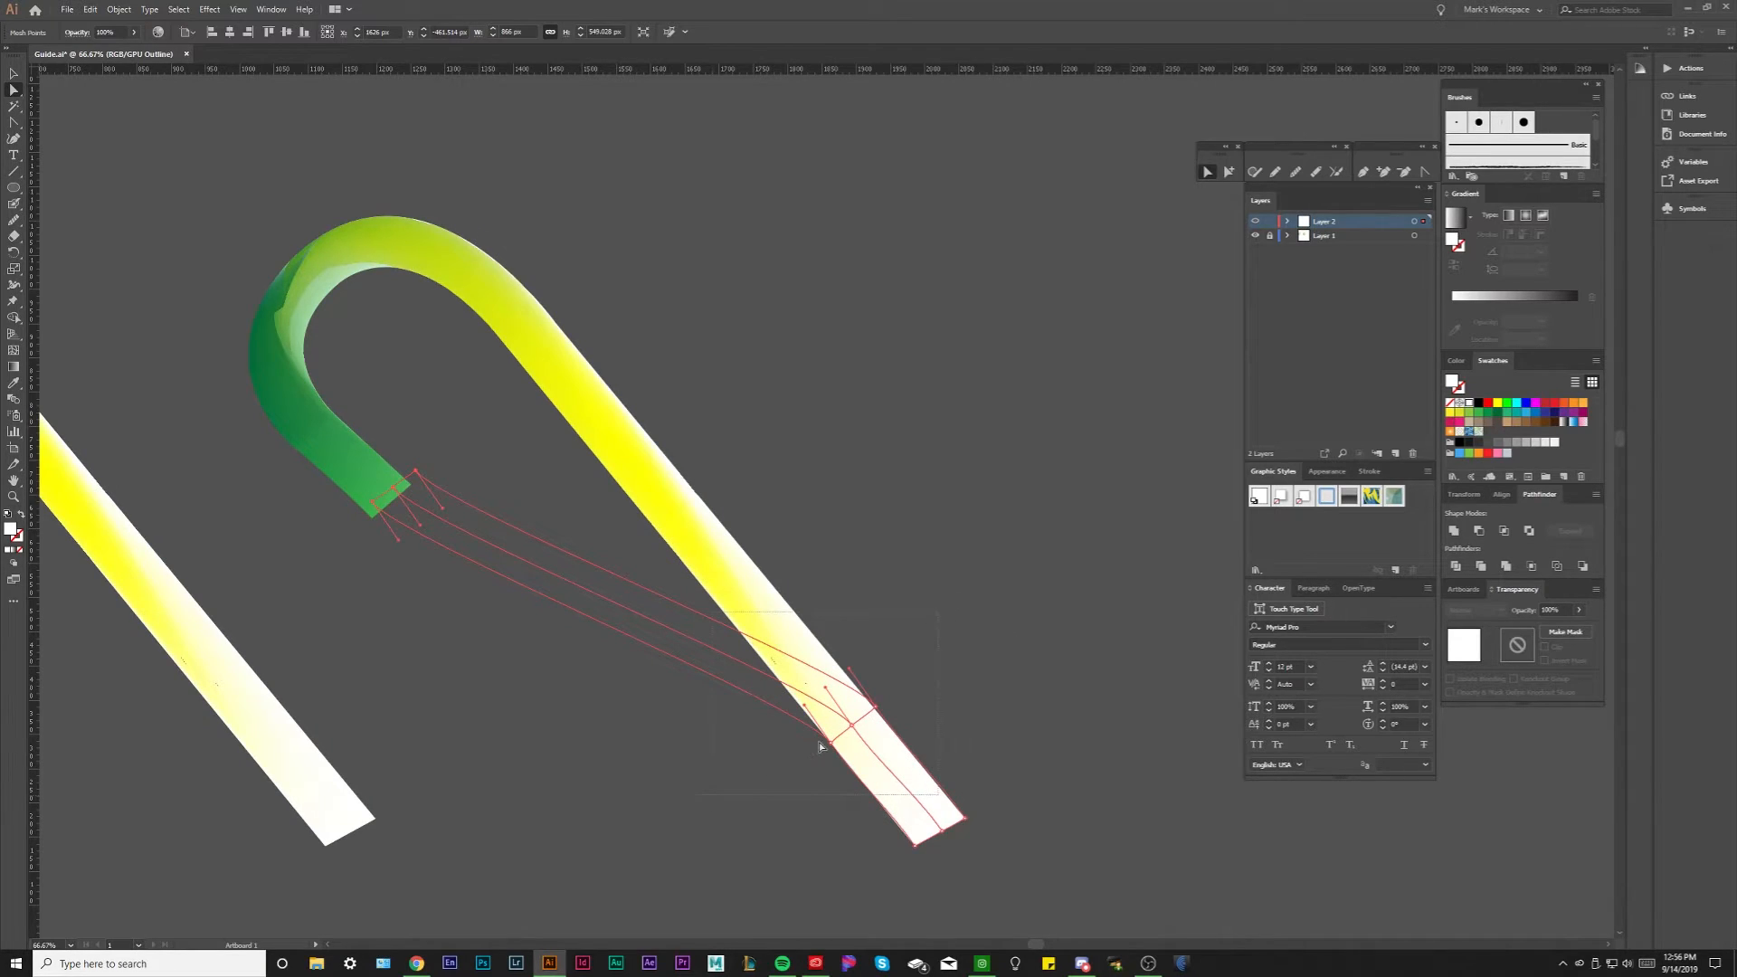
Step: Stretch the mesh's last row of anchors up the shaft to the green hook's tip
left_click_drag(819, 742, 715, 586)
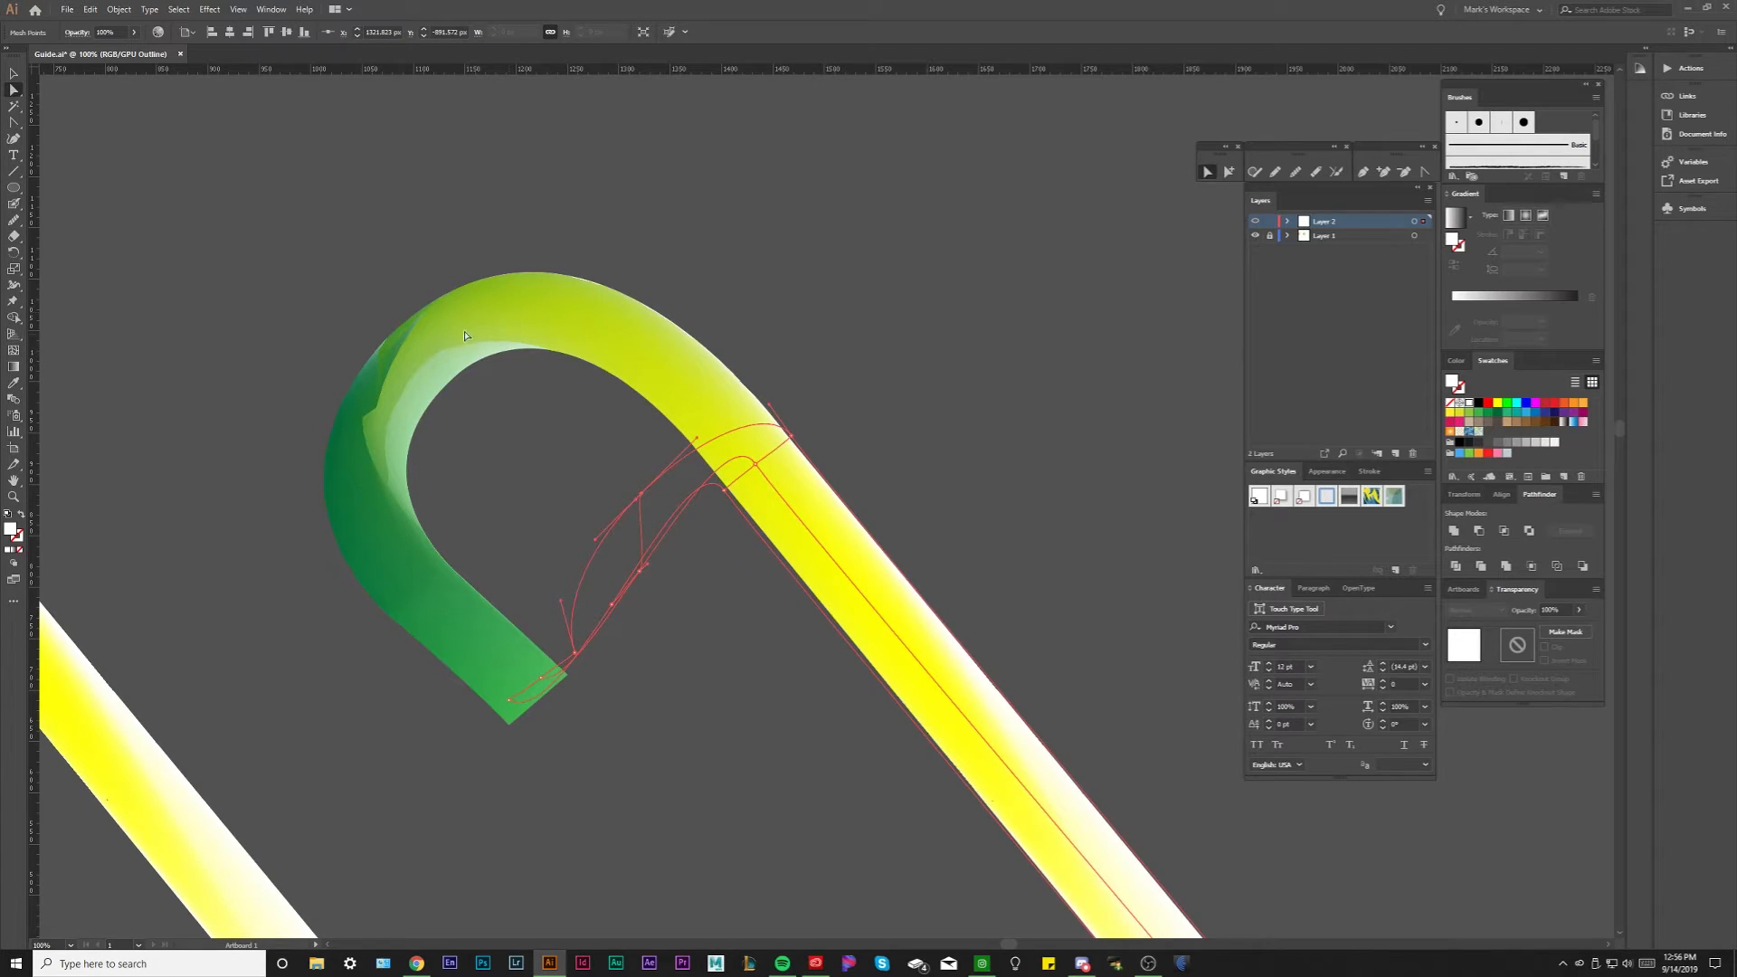
Step: Bend the mesh edges so the grid's top cells follow the hook's inner curve
left_click_drag(758, 448, 427, 349)
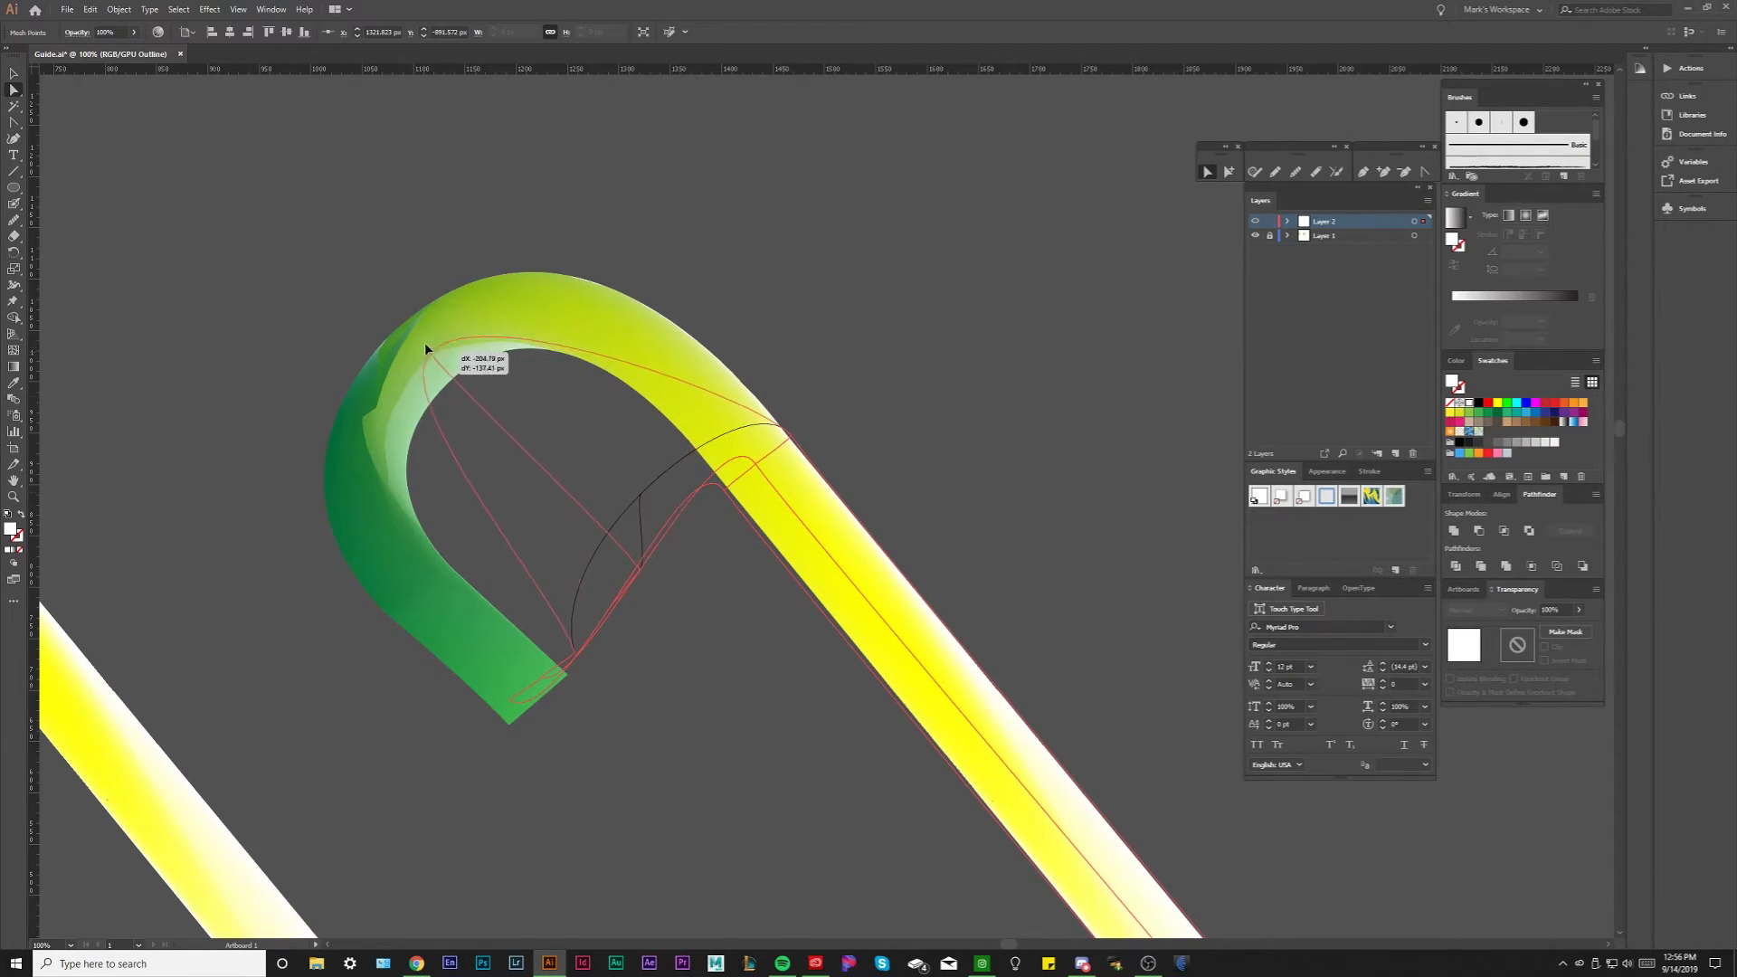
left_click_drag(427, 349, 637, 581)
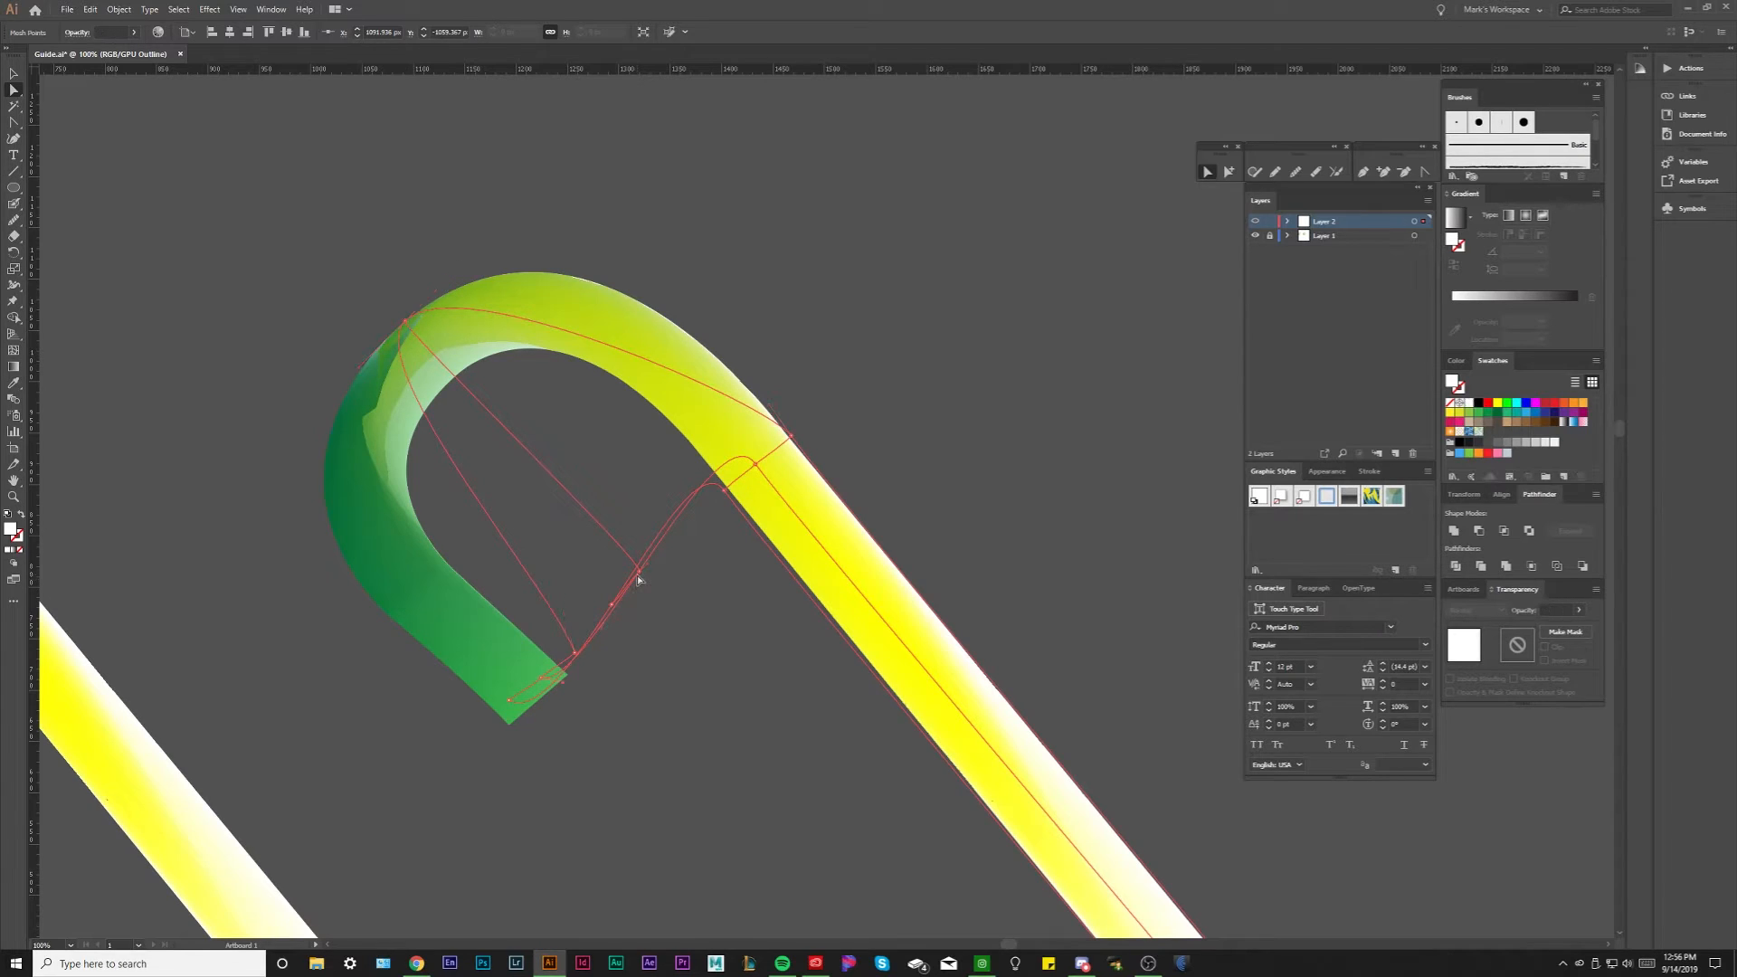
left_click_drag(639, 579, 599, 523)
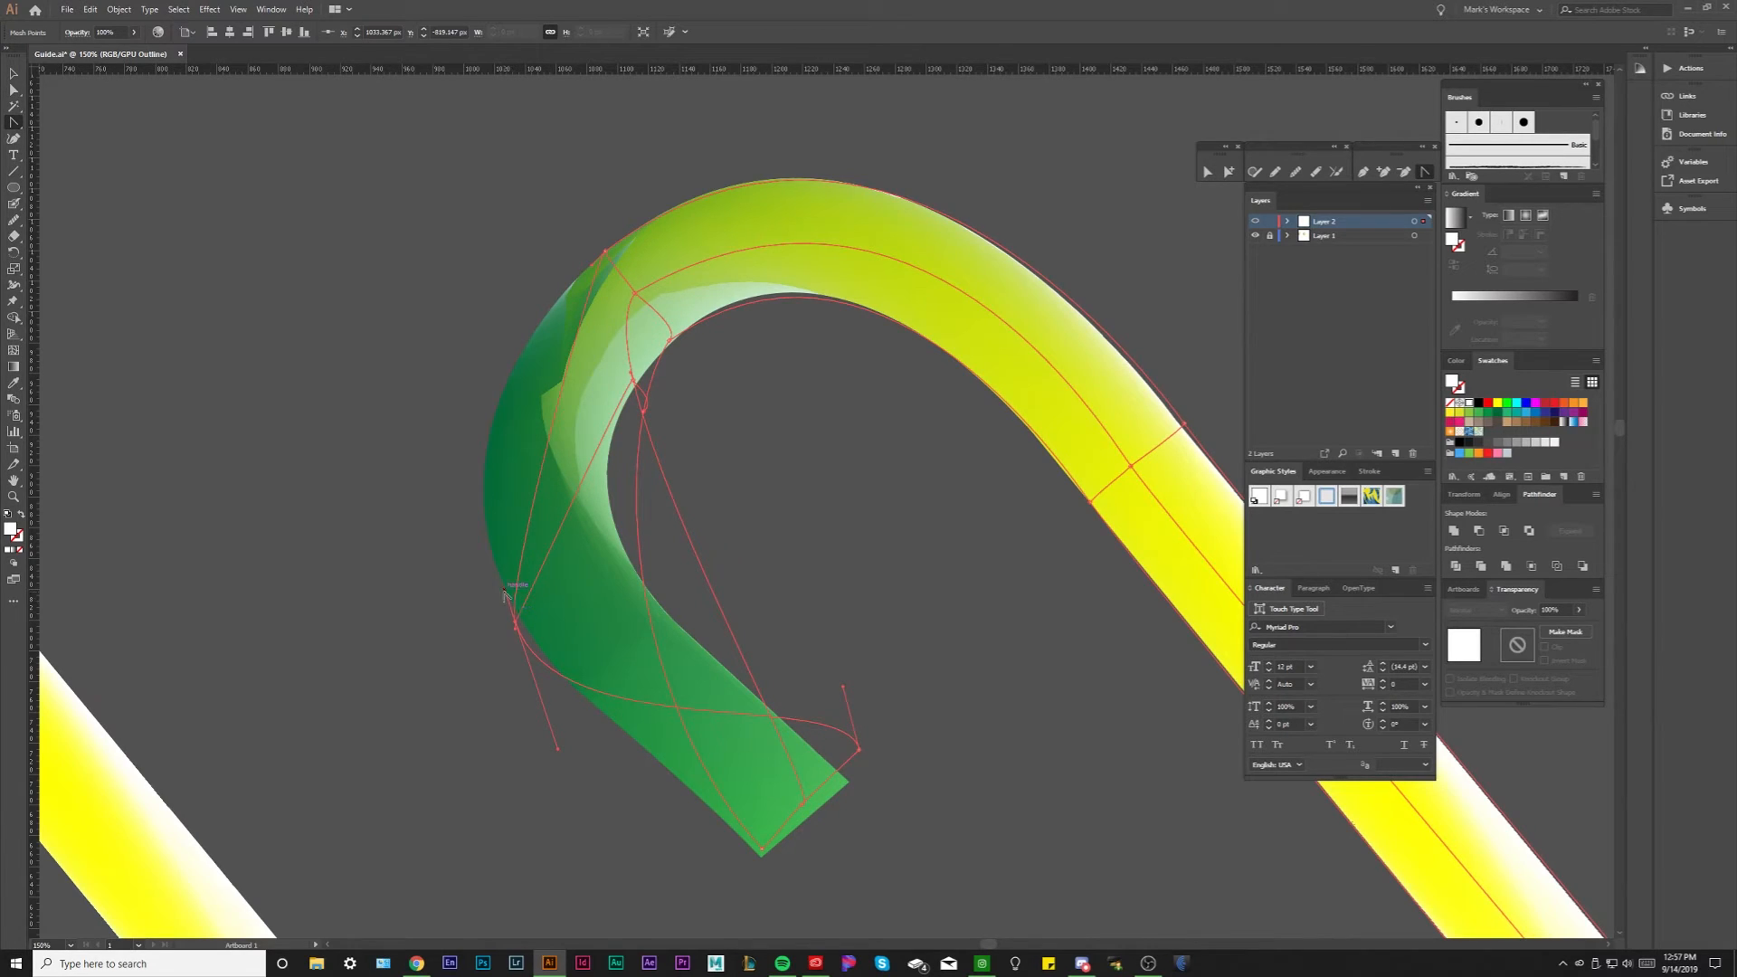
Step: Adjust mesh anchors and handles so the outline hugs the hook's bend, underside and tip
left_click_drag(512, 596, 595, 425)
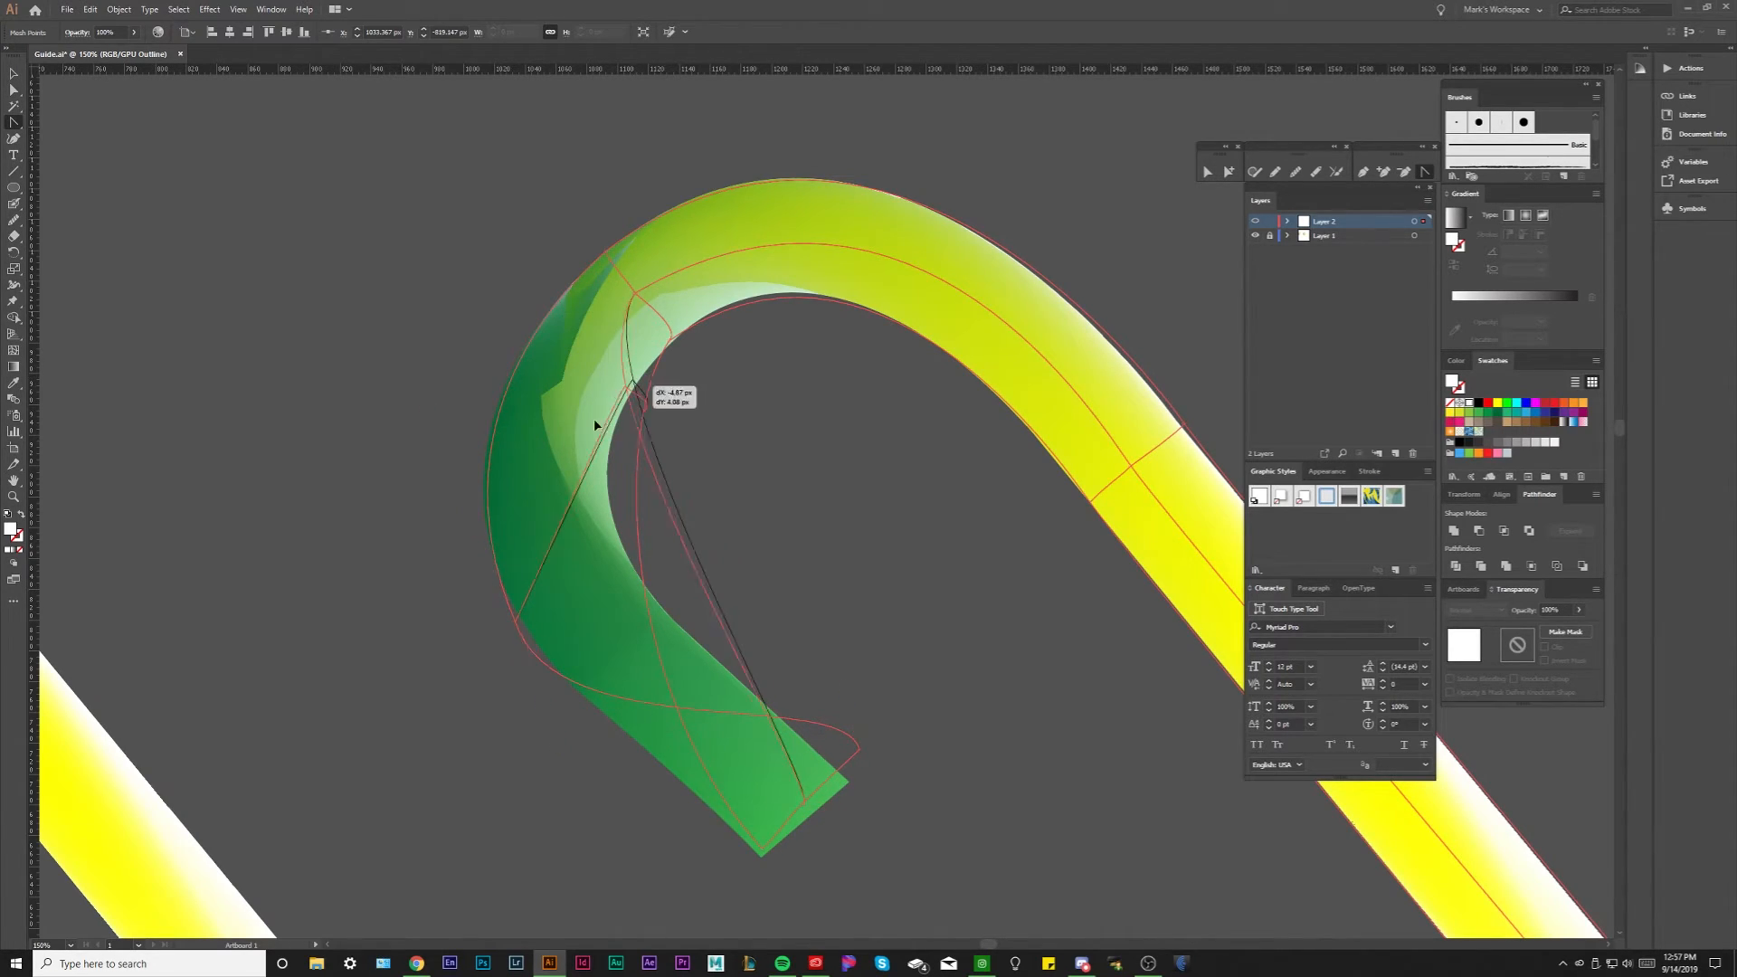
left_click_drag(595, 423, 607, 519)
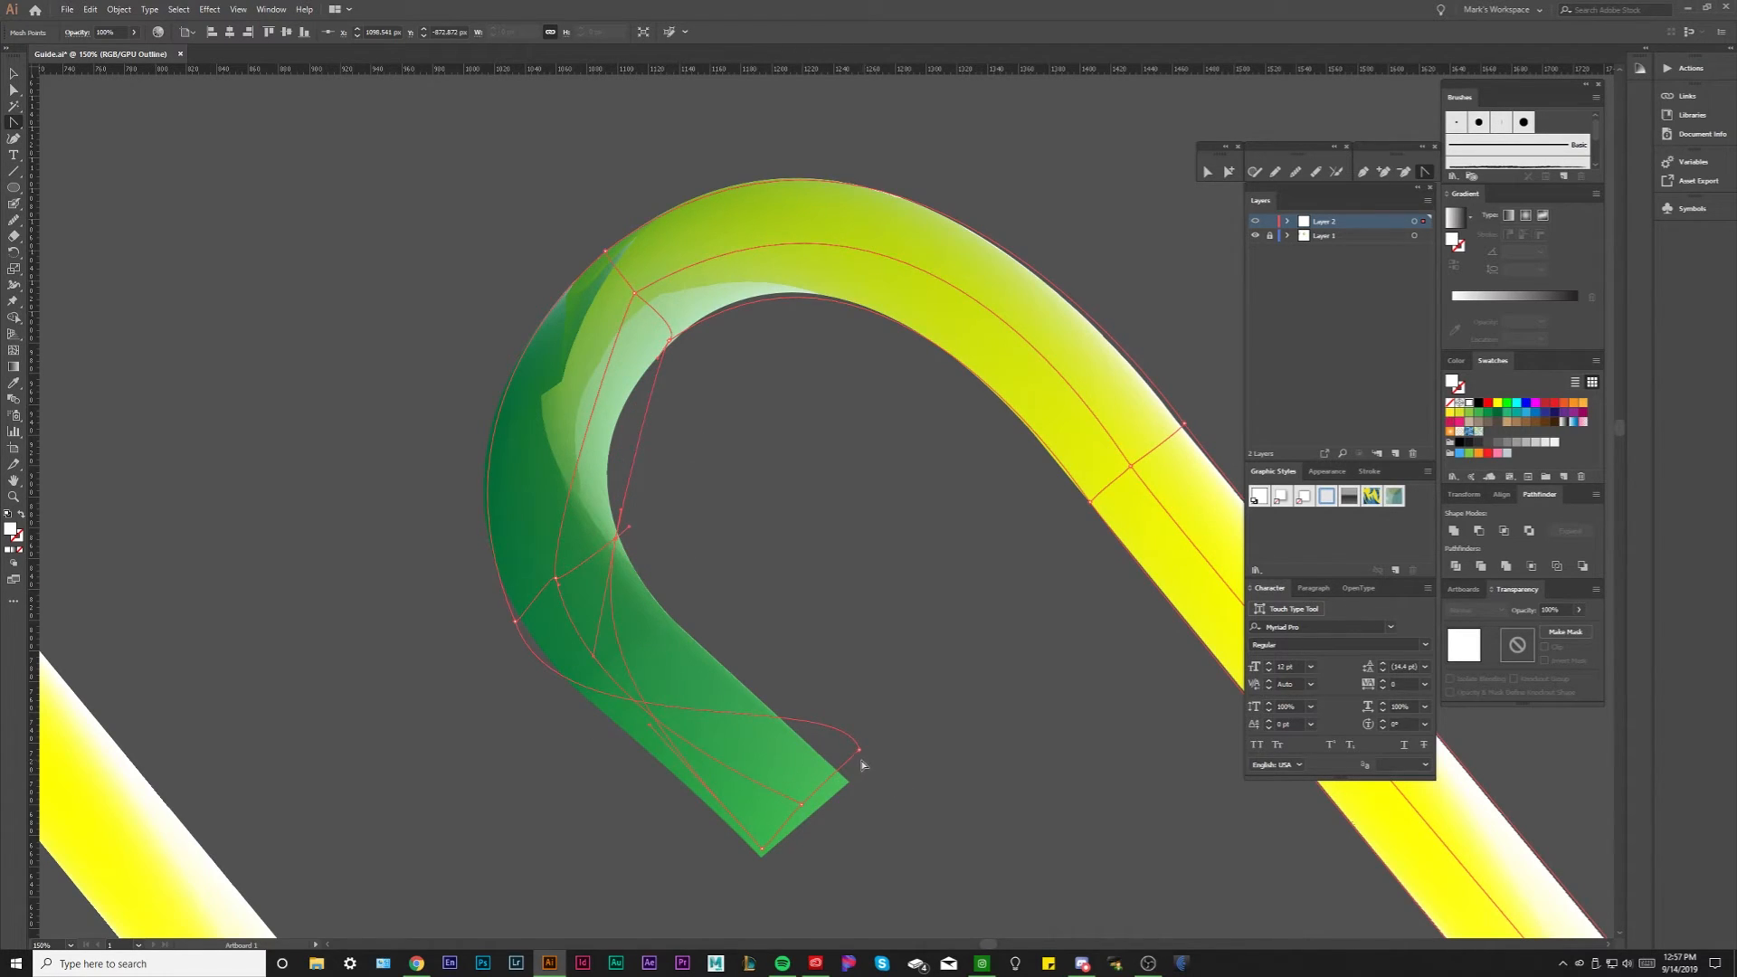
left_click_drag(858, 763, 804, 805)
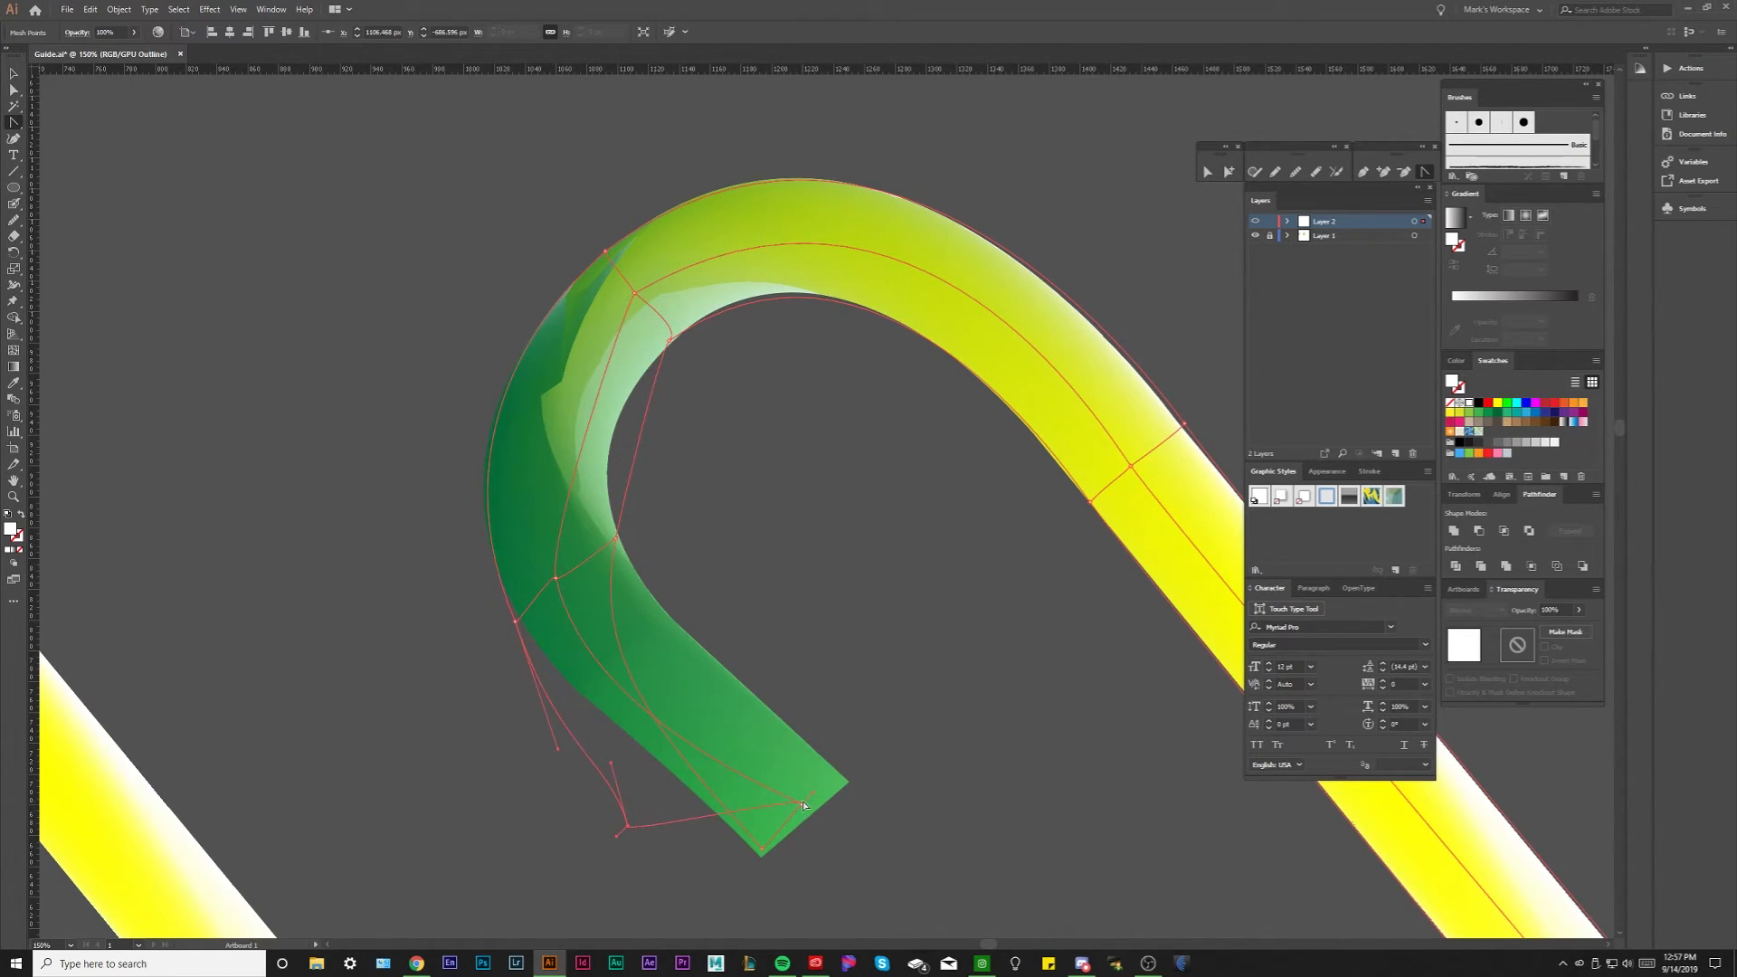
left_click_drag(805, 803, 805, 809)
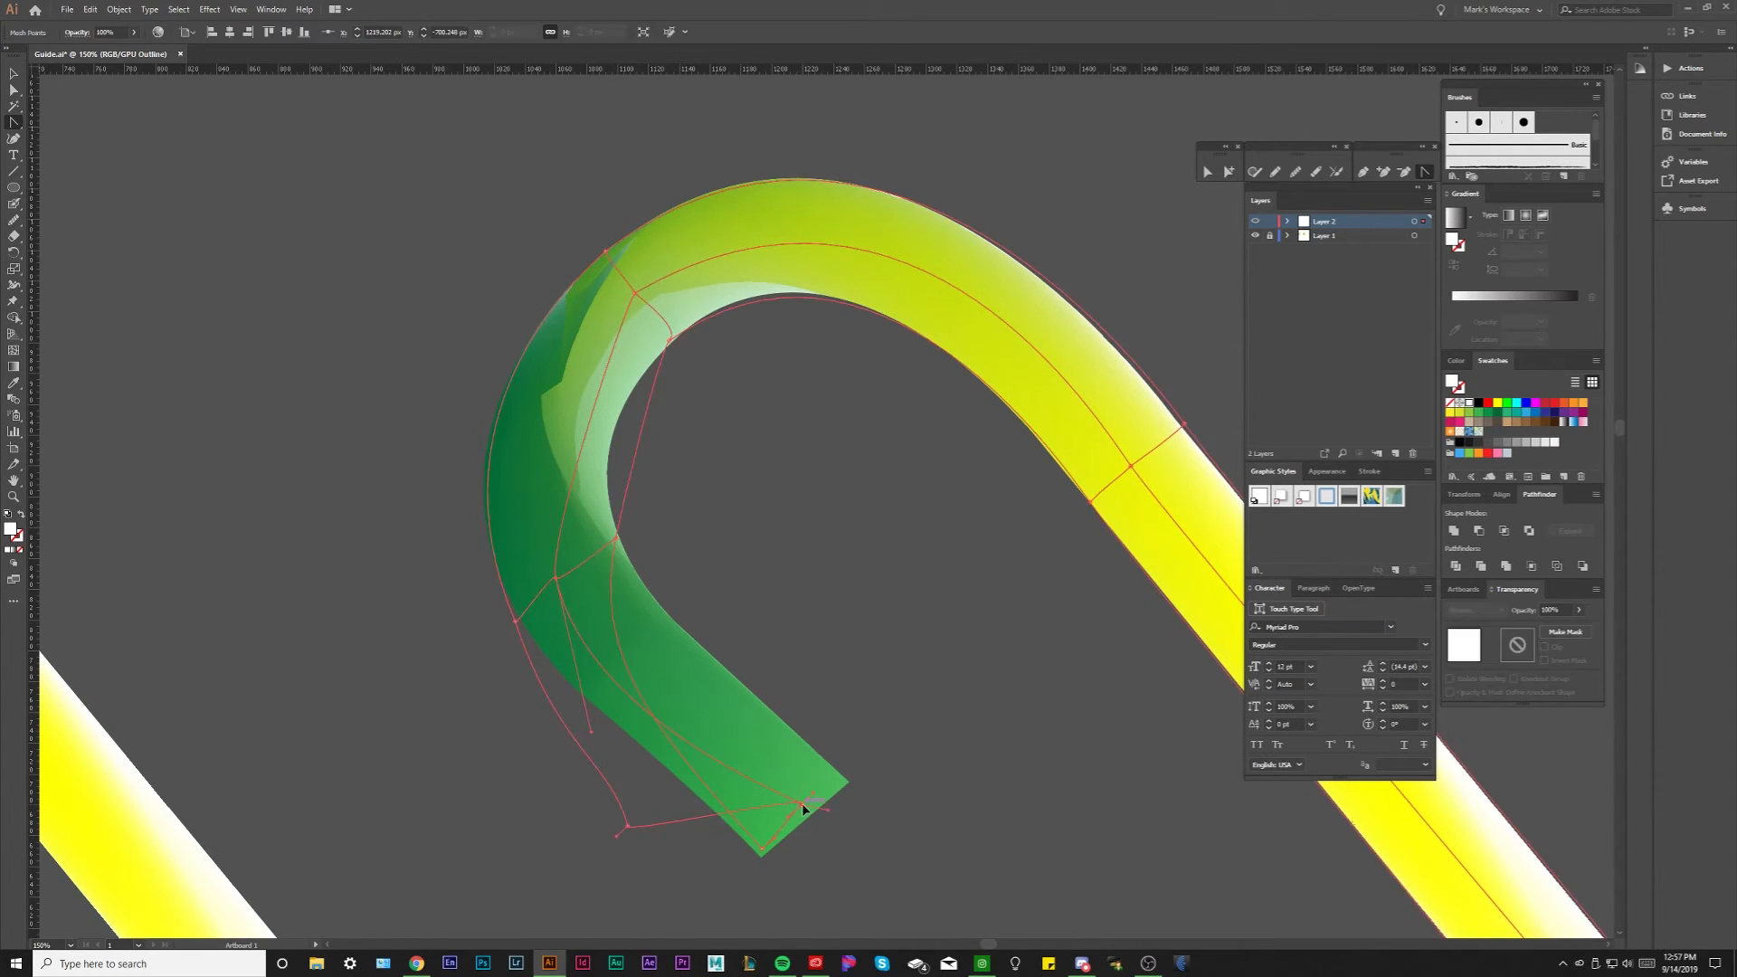
left_click_drag(803, 809, 847, 796)
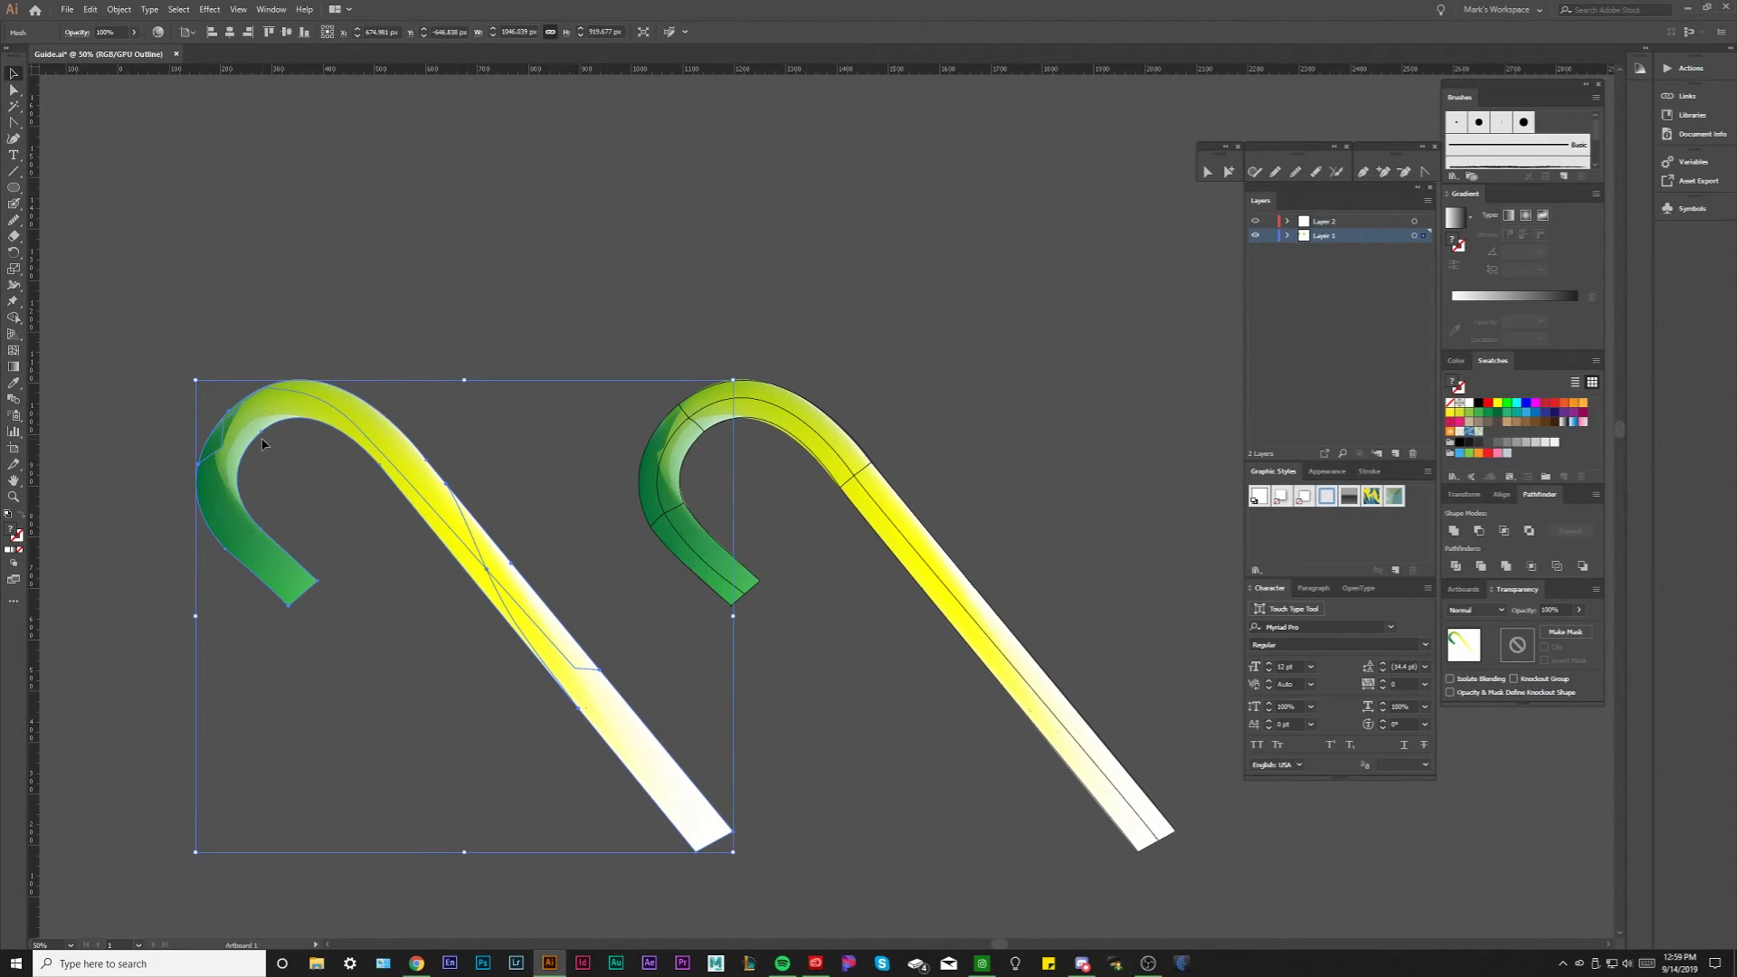
mouse_move(487, 574)
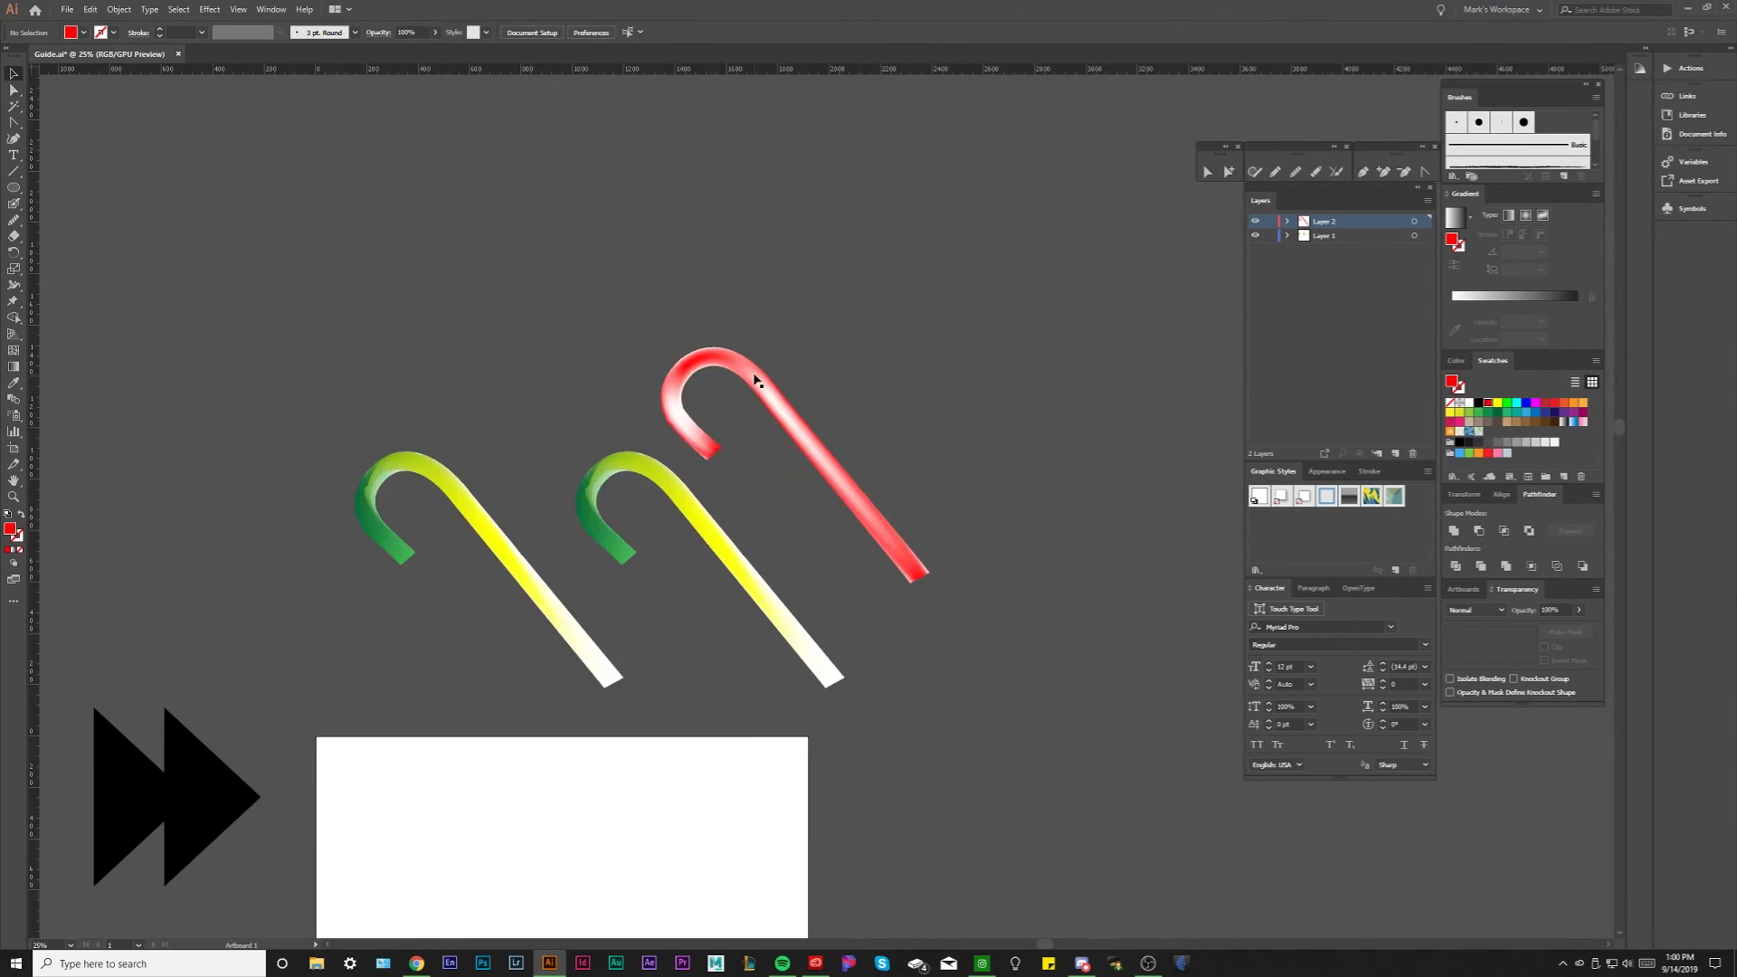
Step: Zoom in on the canvas while recoloring the duplicated cane's mesh points red and white
key("ctrl++")
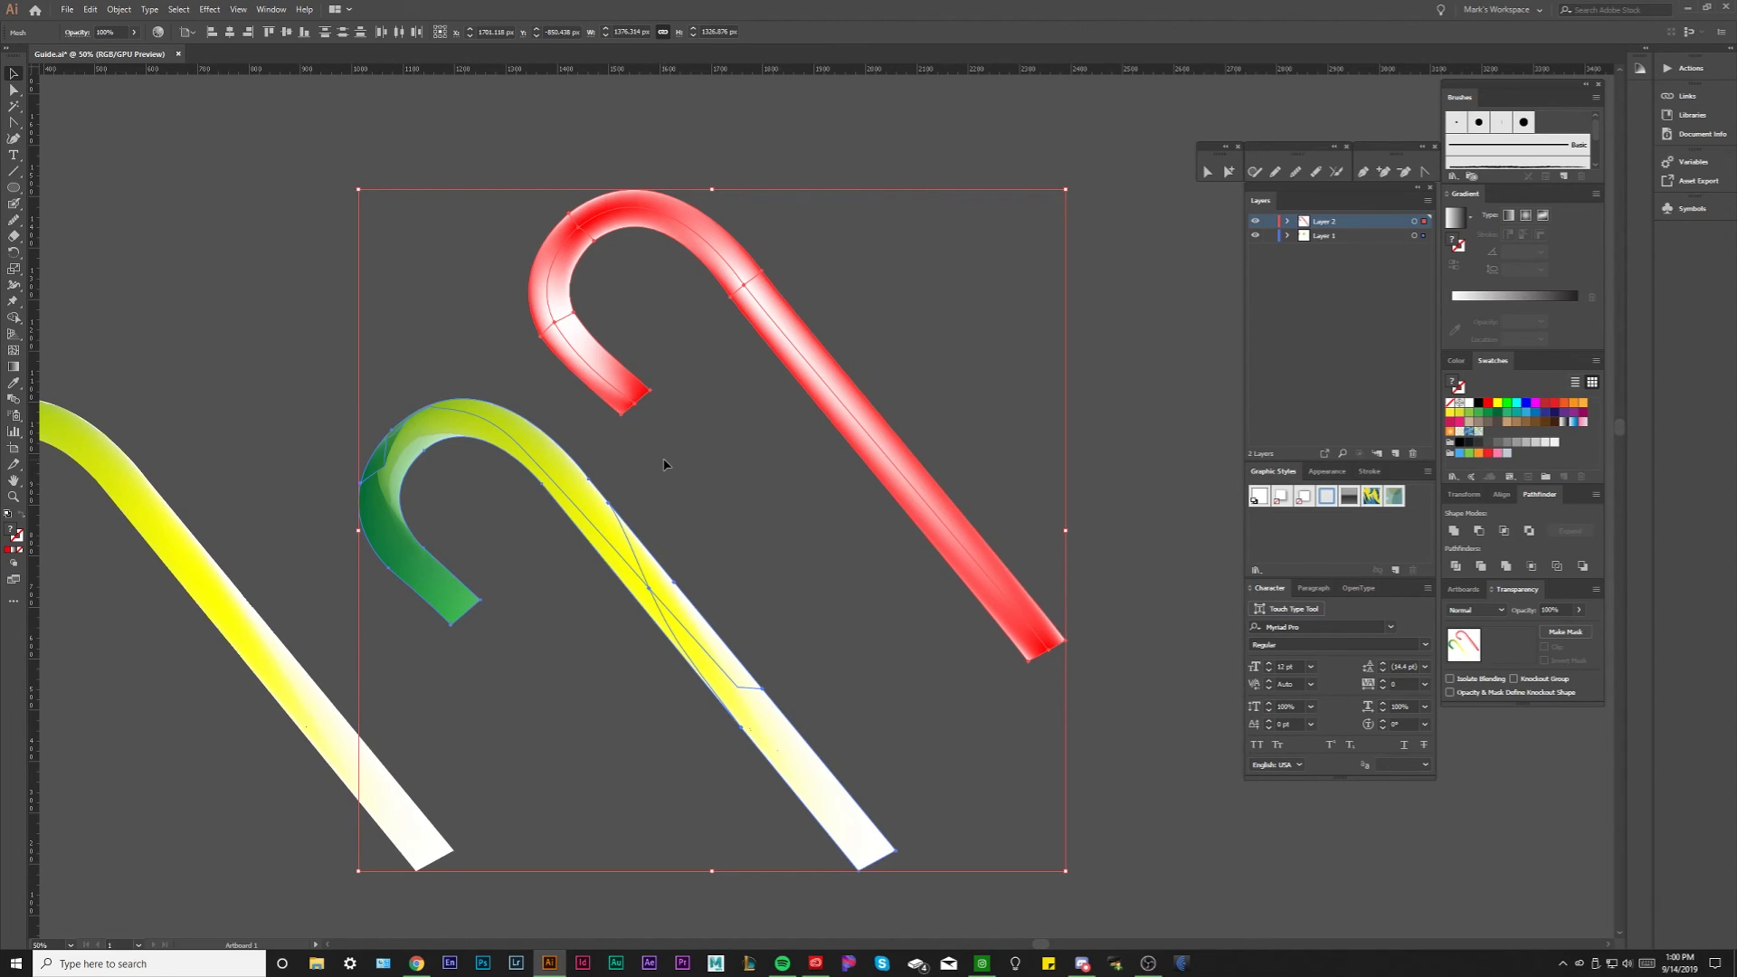
mouse_move(758, 400)
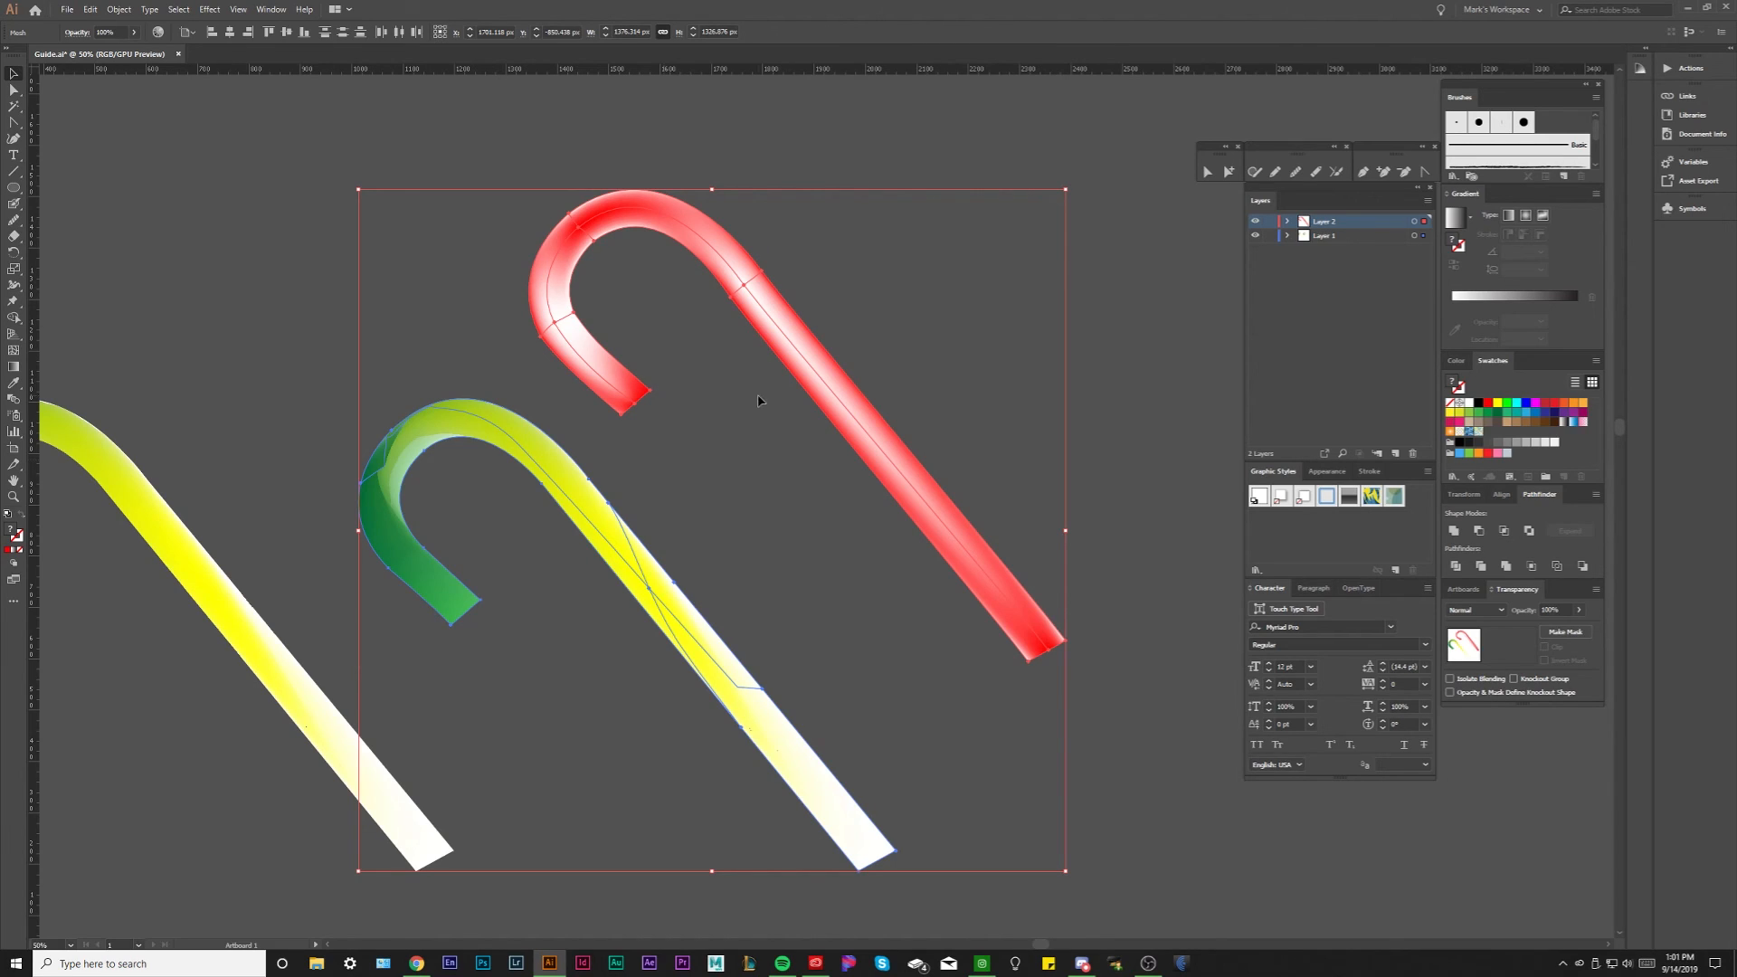